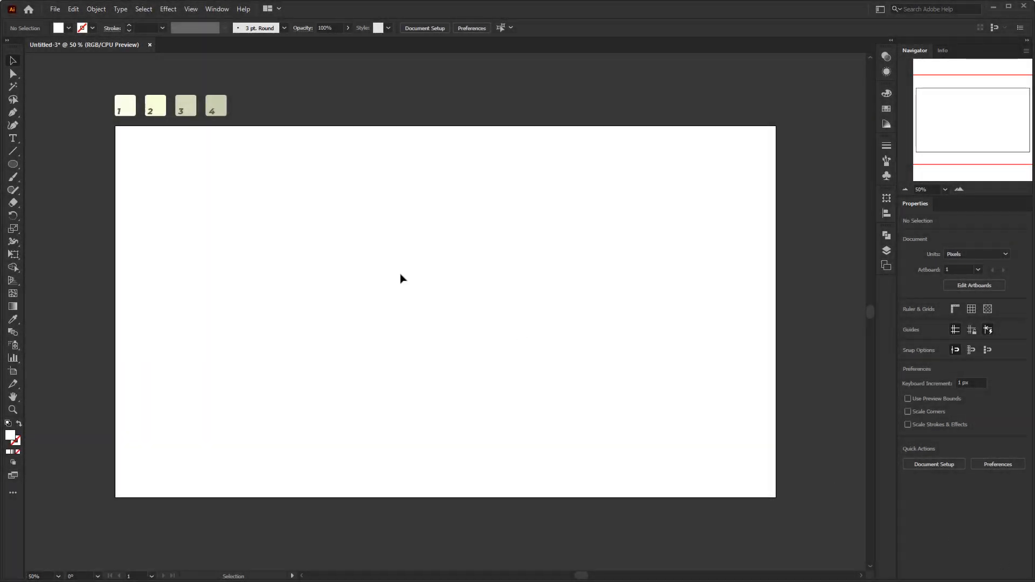
Draw a 1920×1080 px rectangle covering the whole artboard.
{"action": "left_click", "coordinate": [12, 164]}
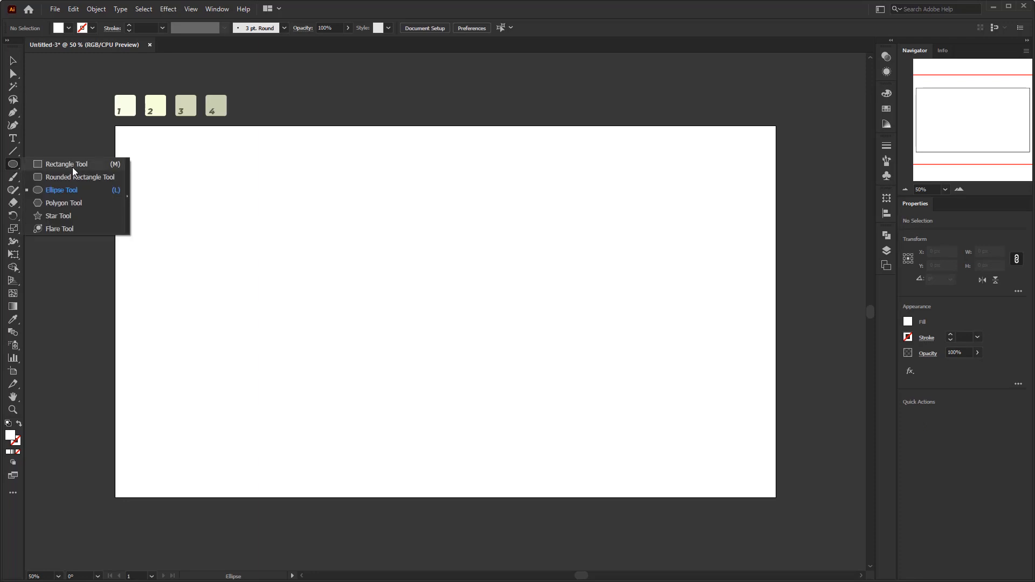
{"action": "left_click", "coordinate": [67, 164]}
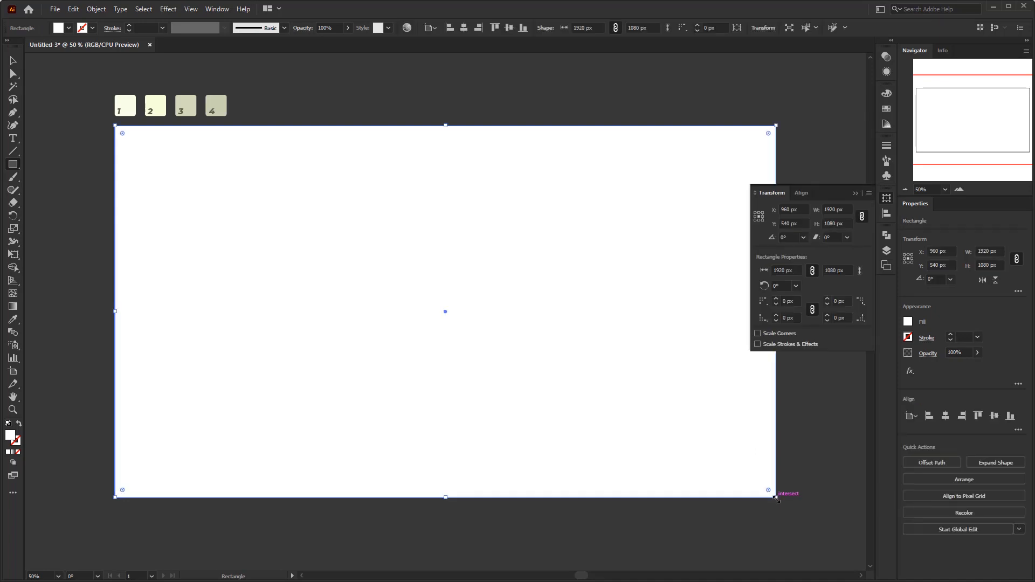
{"action": "left_click", "coordinate": [12, 320]}
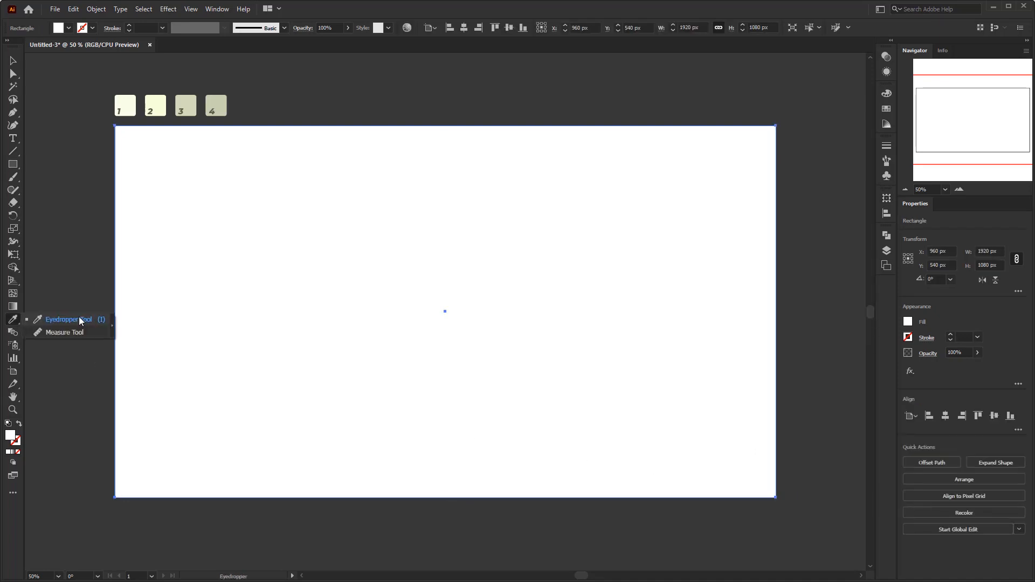
{"action": "left_click", "coordinate": [155, 106]}
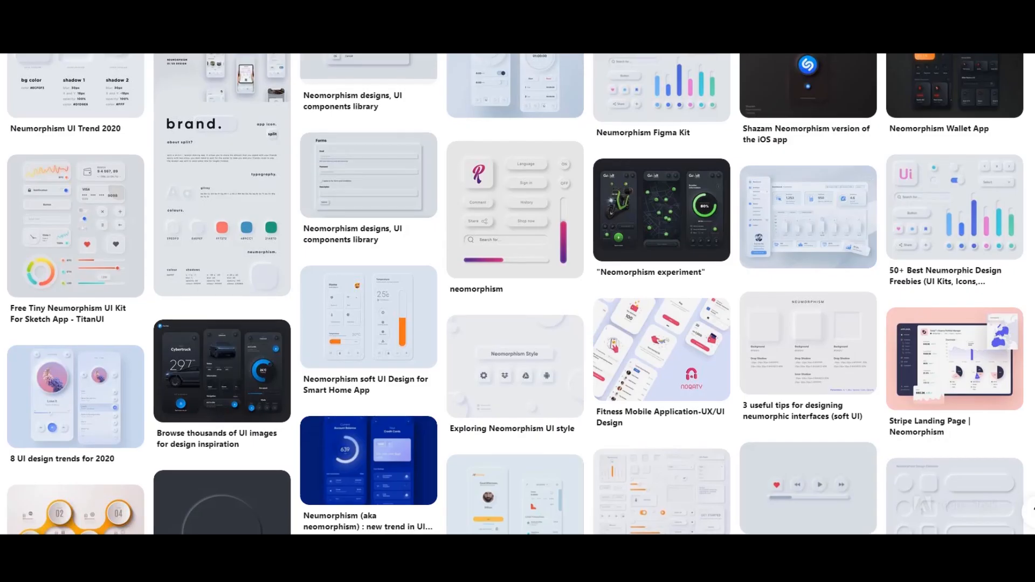
{"action": "scroll", "scroll_direction": "down", "scroll_amount": 3}
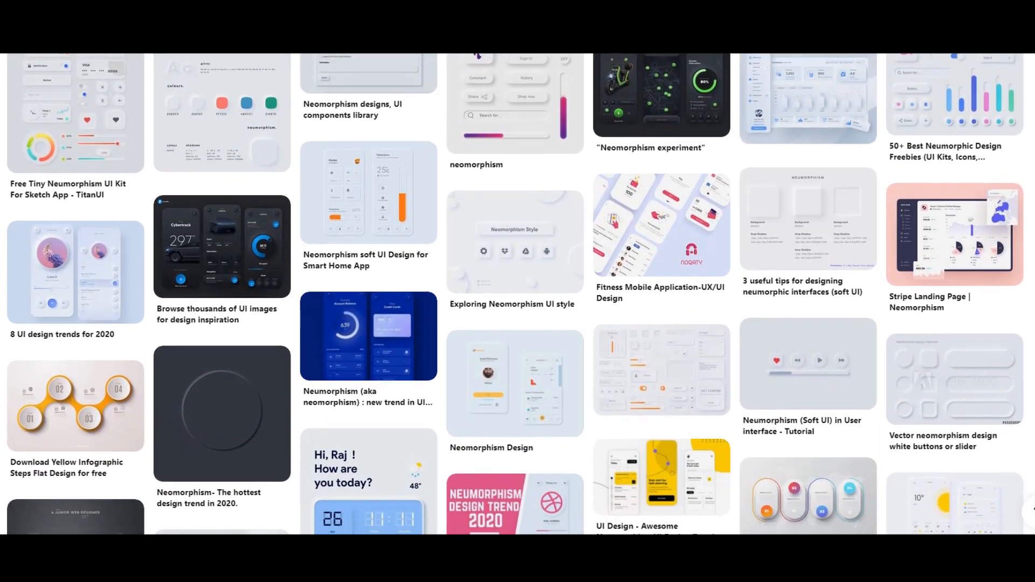
{"action": "scroll", "scroll_direction": "down", "scroll_amount": 3}
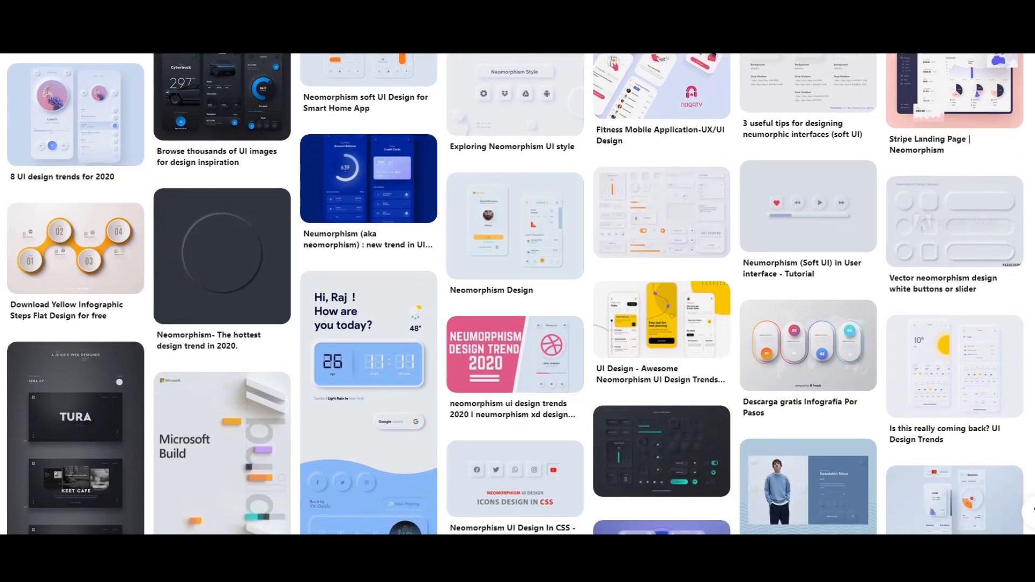
{"action": "scroll", "scroll_direction": "down", "scroll_amount": 3}
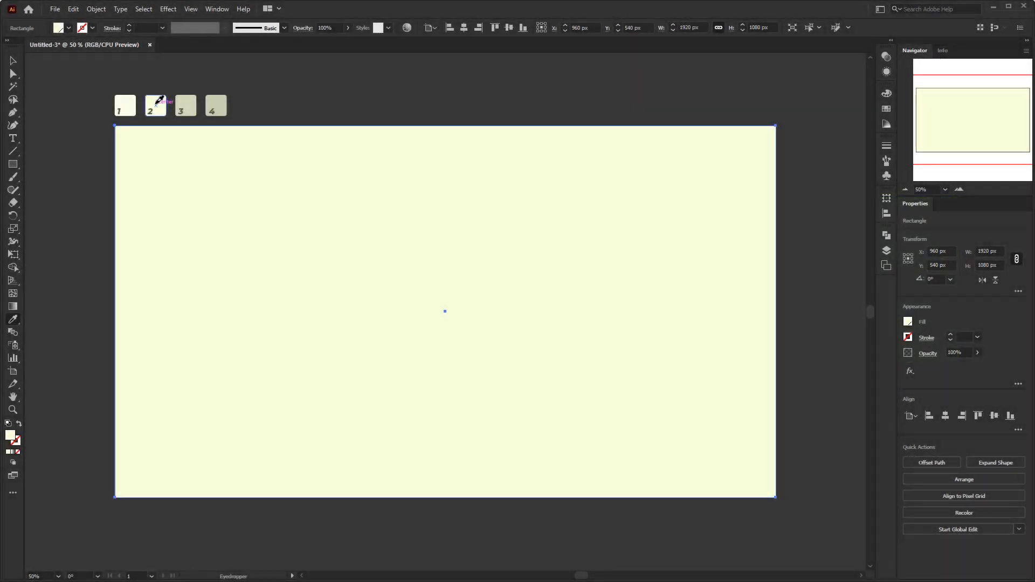
Fill the background rectangle with swatch 2's pale yellow and lock it.
{"action": "left_click", "coordinate": [96, 9]}
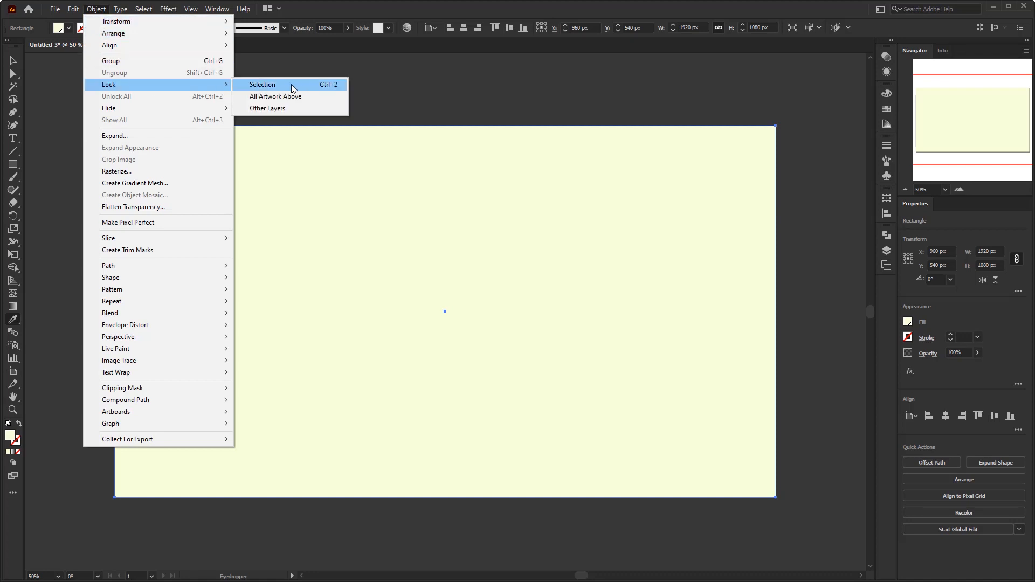
{"action": "left_click", "coordinate": [262, 84]}
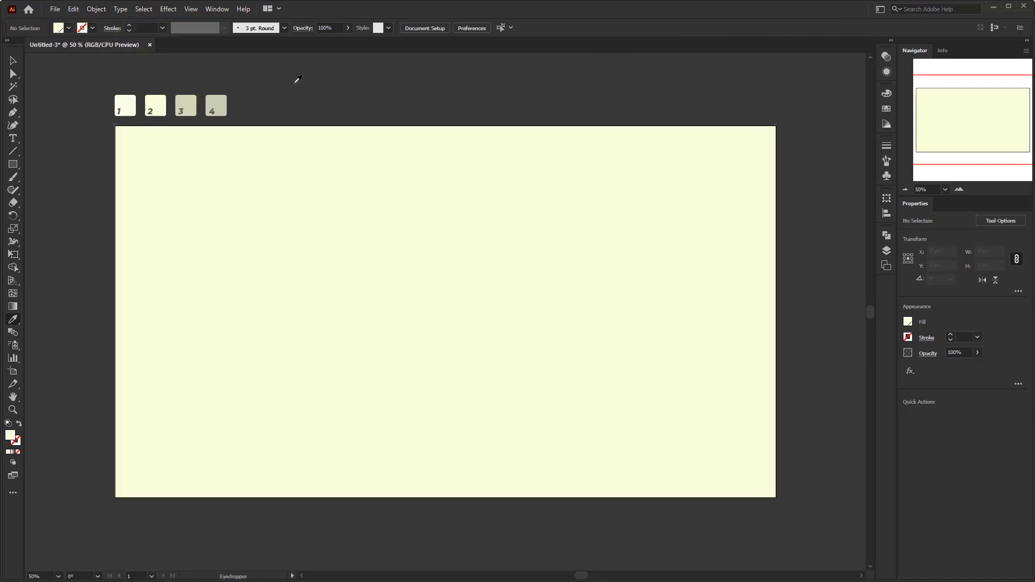
{"action": "left_click", "coordinate": [12, 60]}
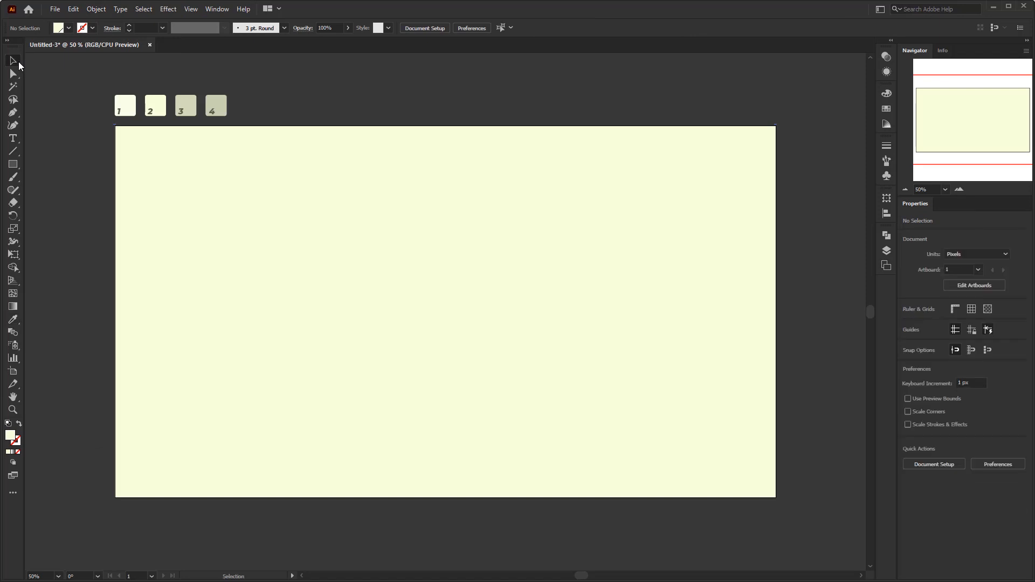
{"action": "mouse_move", "coordinate": [469, 342]}
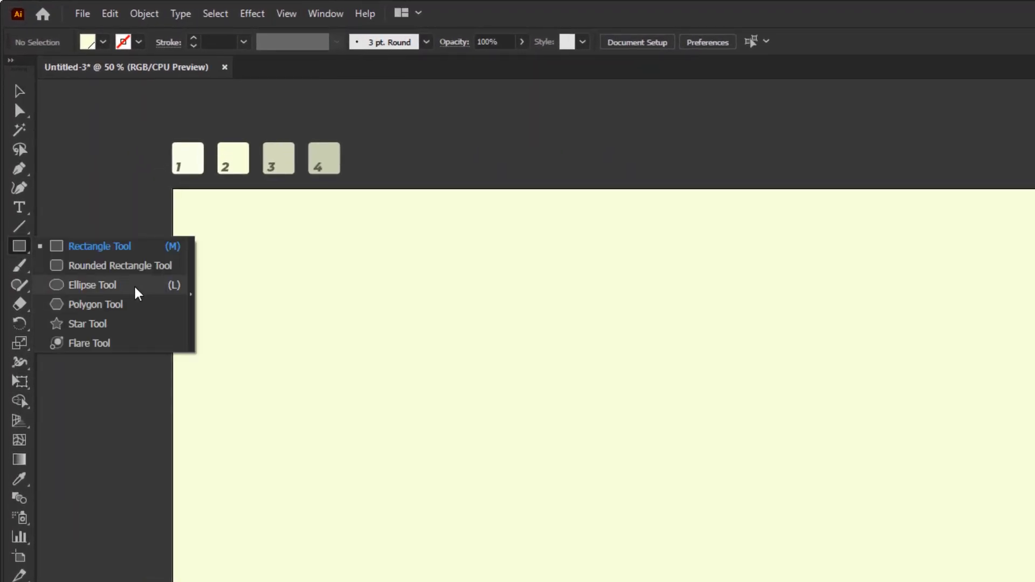
Place a 230×230 px circle on the background using the Ellipse dialog.
{"action": "left_click", "coordinate": [92, 285]}
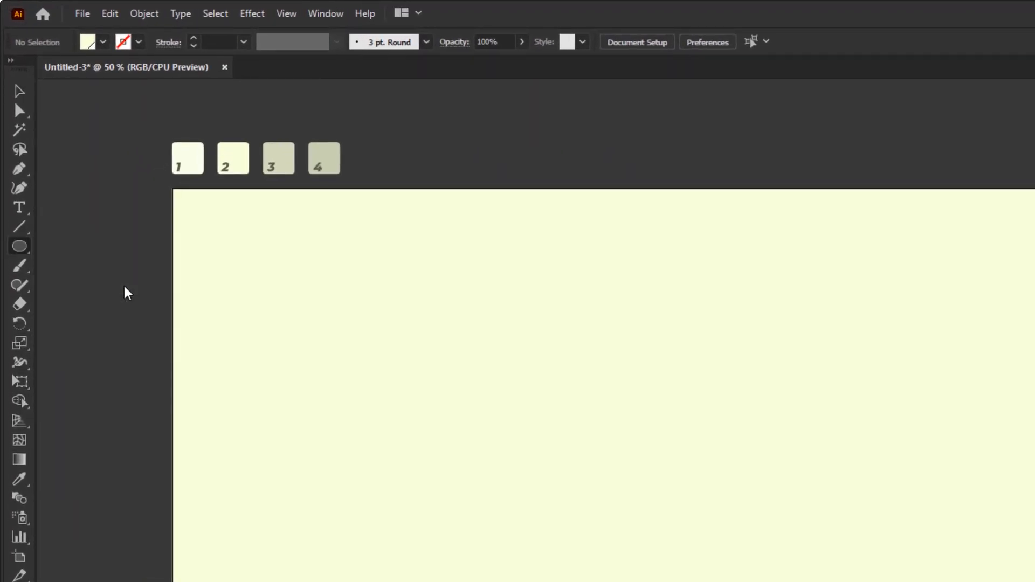
{"action": "mouse_move", "coordinate": [532, 348]}
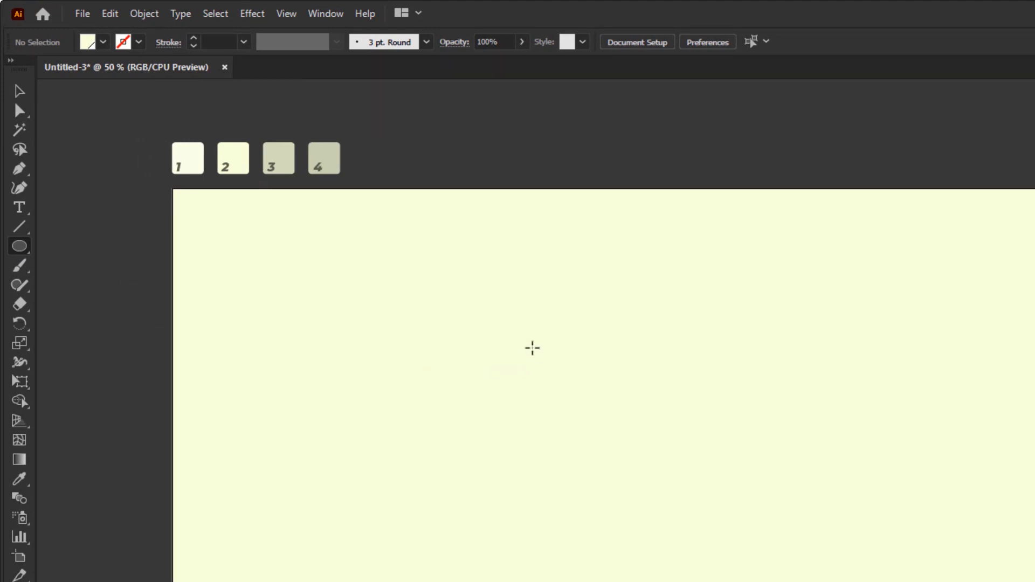
{"action": "left_click", "coordinate": [532, 348]}
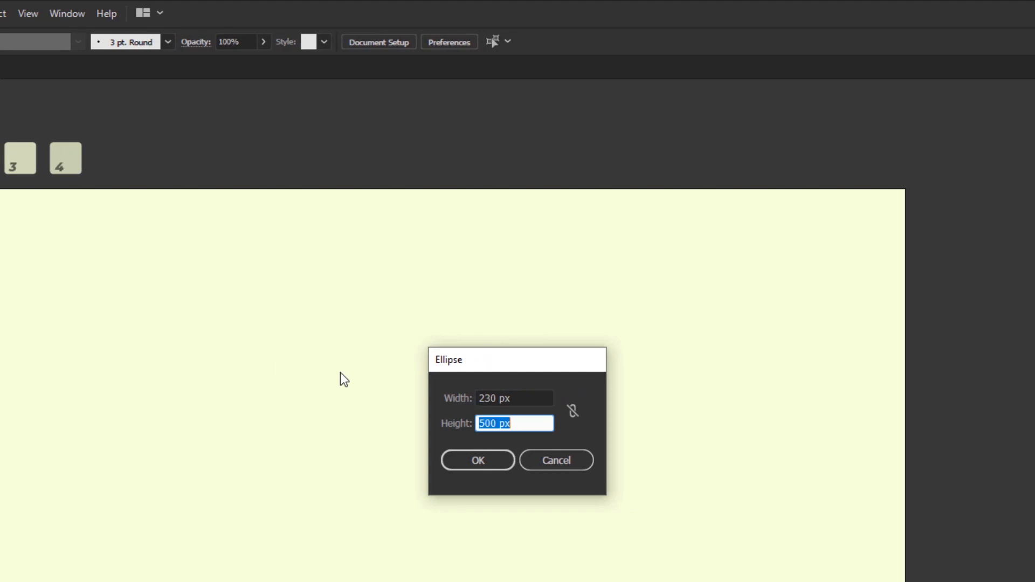
{"action": "left_click", "coordinate": [476, 460]}
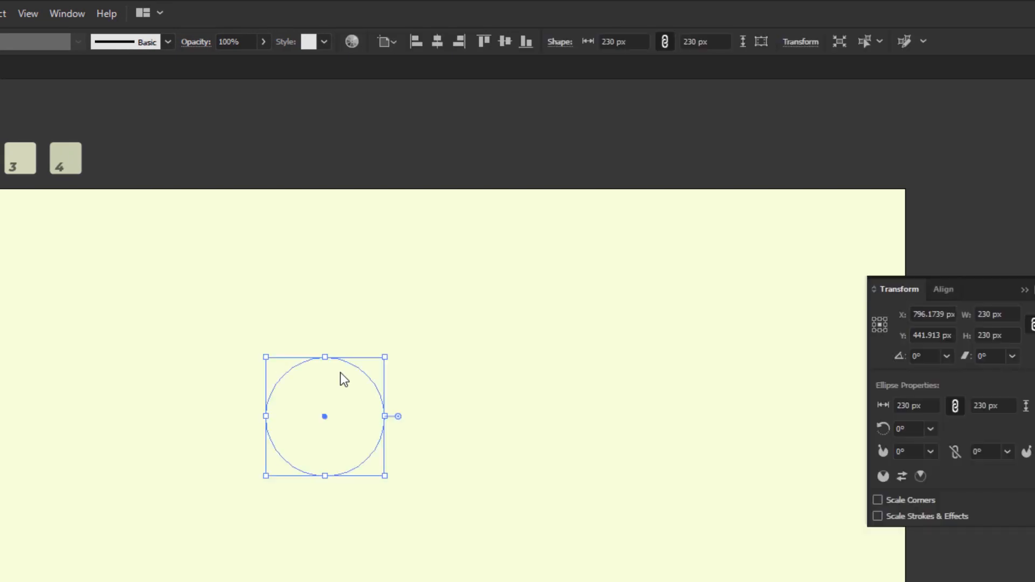
{"action": "mouse_move", "coordinate": [427, 76]}
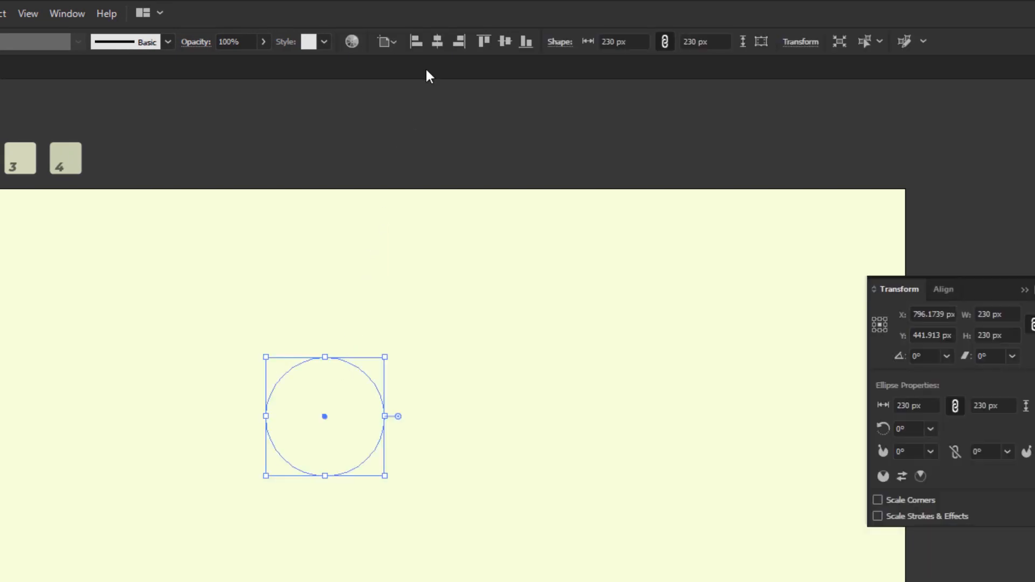
{"action": "left_click", "coordinate": [504, 41]}
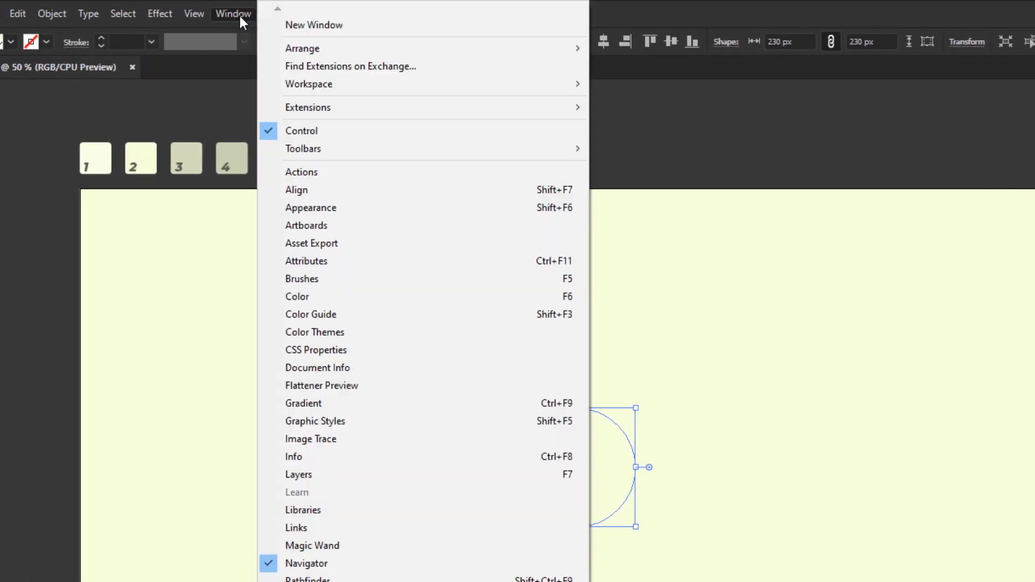
Apply a light cream to greyish olive linear gradient at a 45° angle.
{"action": "left_click", "coordinate": [304, 404]}
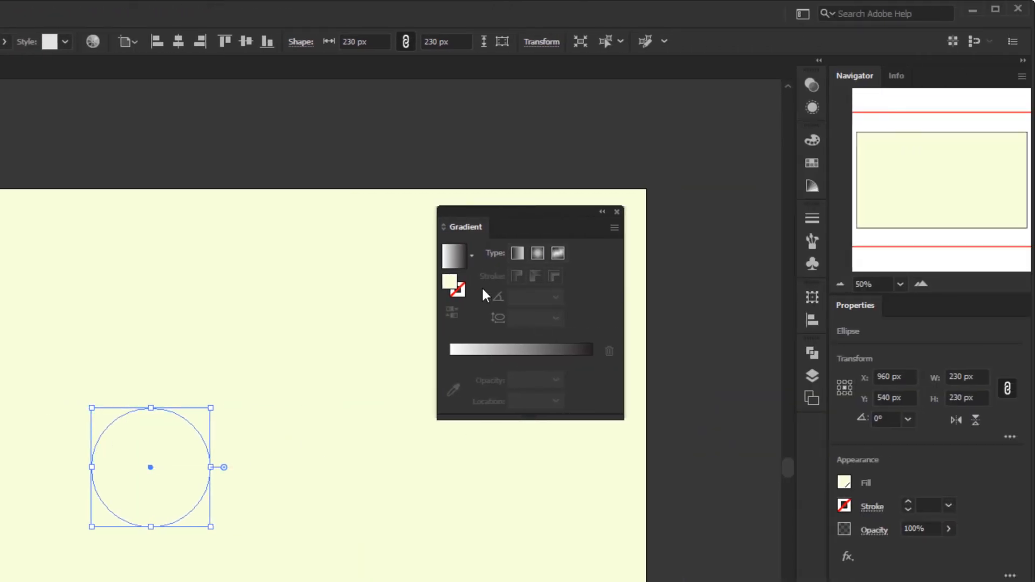
{"action": "mouse_move", "coordinate": [515, 353]}
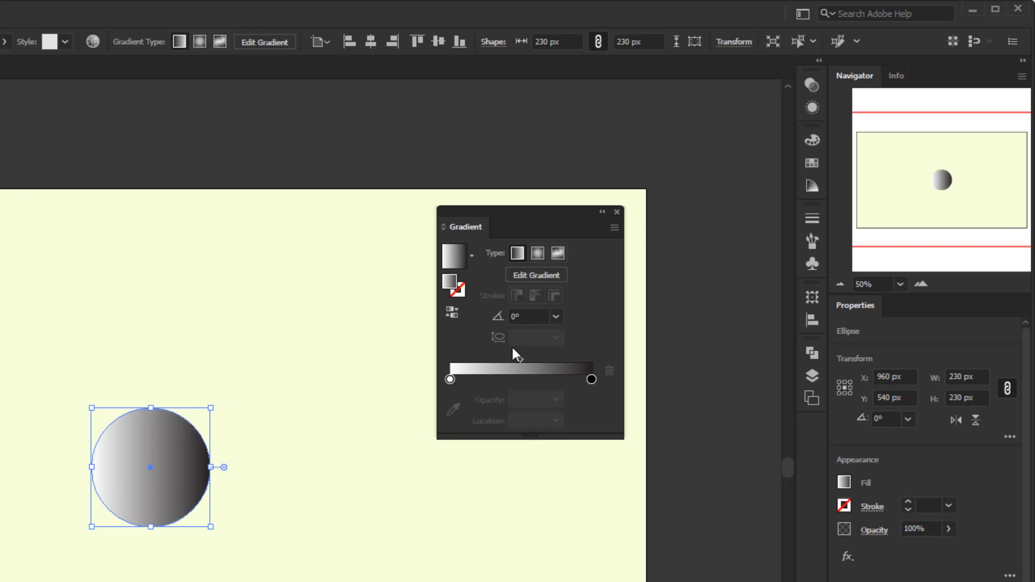
{"action": "left_click", "coordinate": [449, 379]}
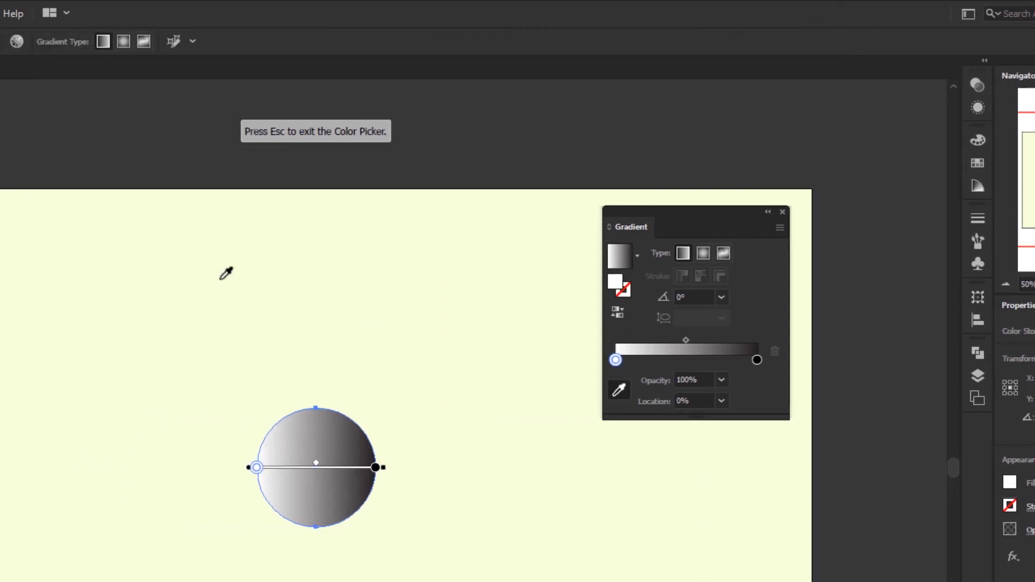
{"action": "key", "text": "Escape"}
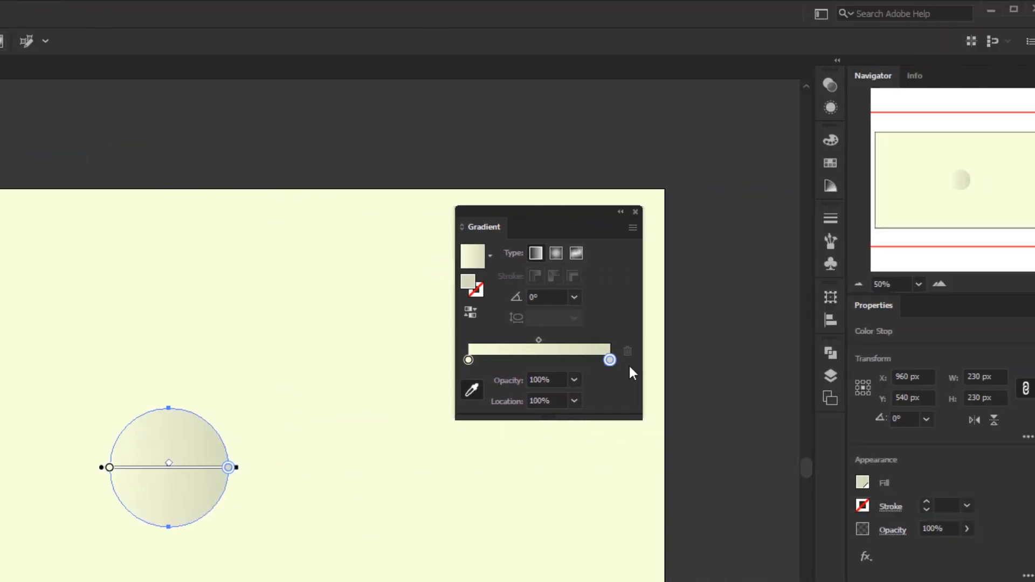
{"action": "left_click", "coordinate": [573, 297]}
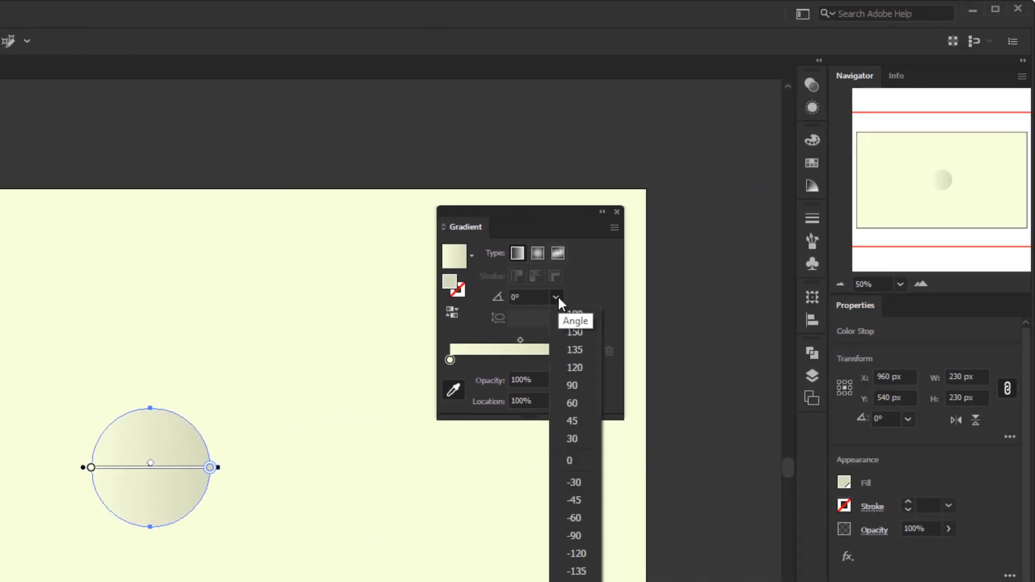
{"action": "left_click", "coordinate": [574, 420]}
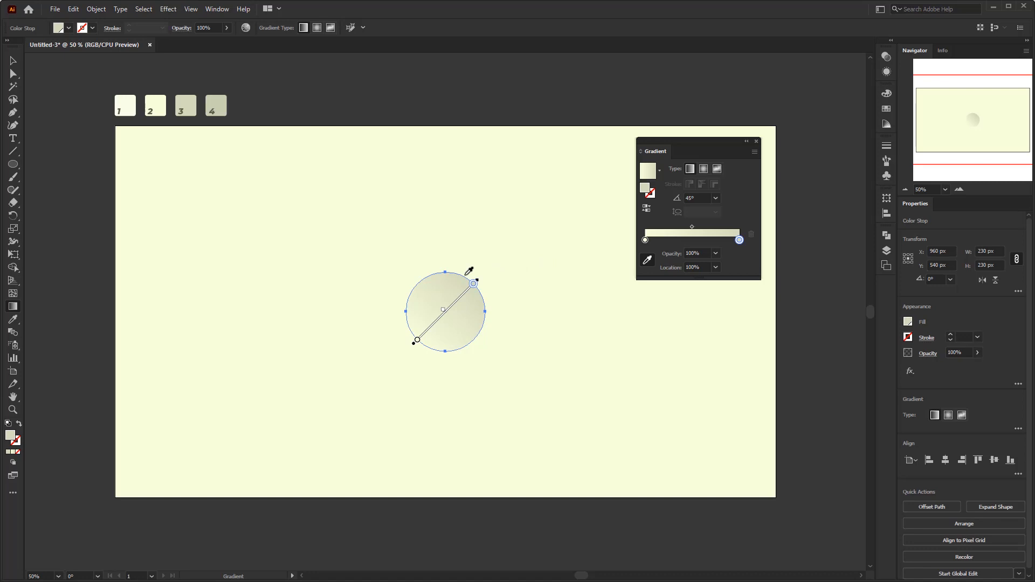
{"action": "left_click", "coordinate": [12, 59]}
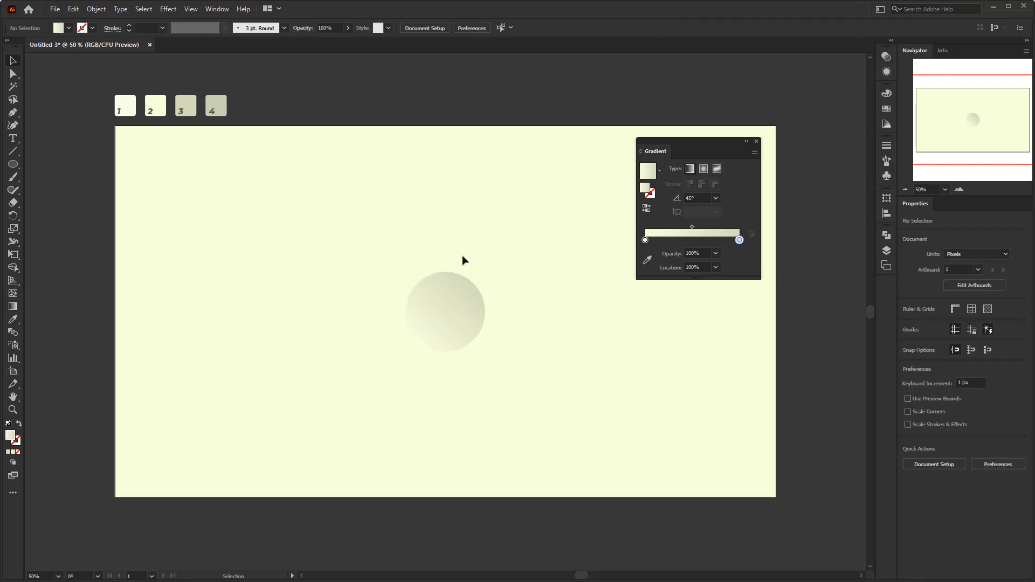
{"action": "left_click", "coordinate": [446, 311]}
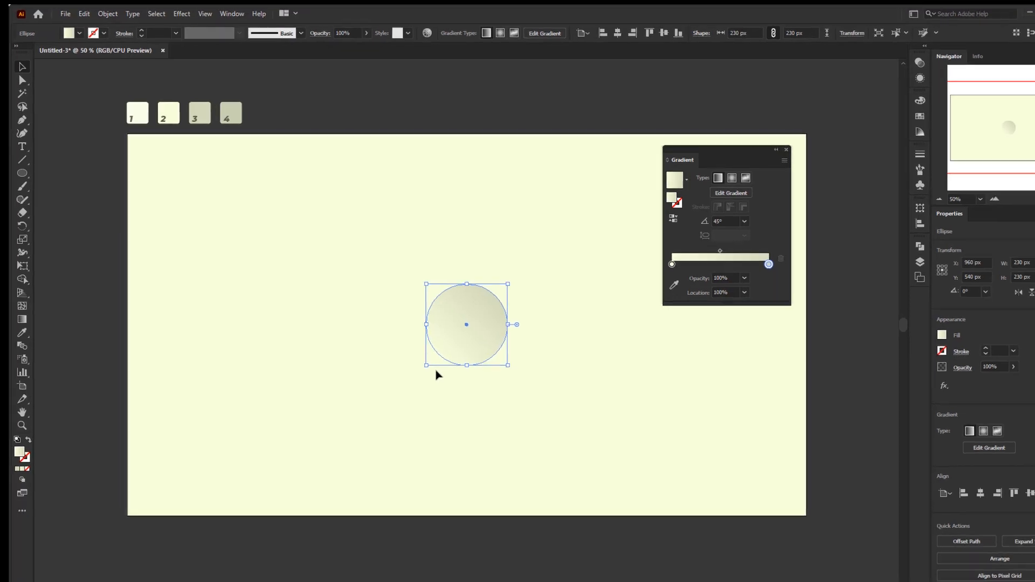
Paste a copy of the circle in back and reverse its gradient.
{"action": "left_click", "coordinate": [84, 13]}
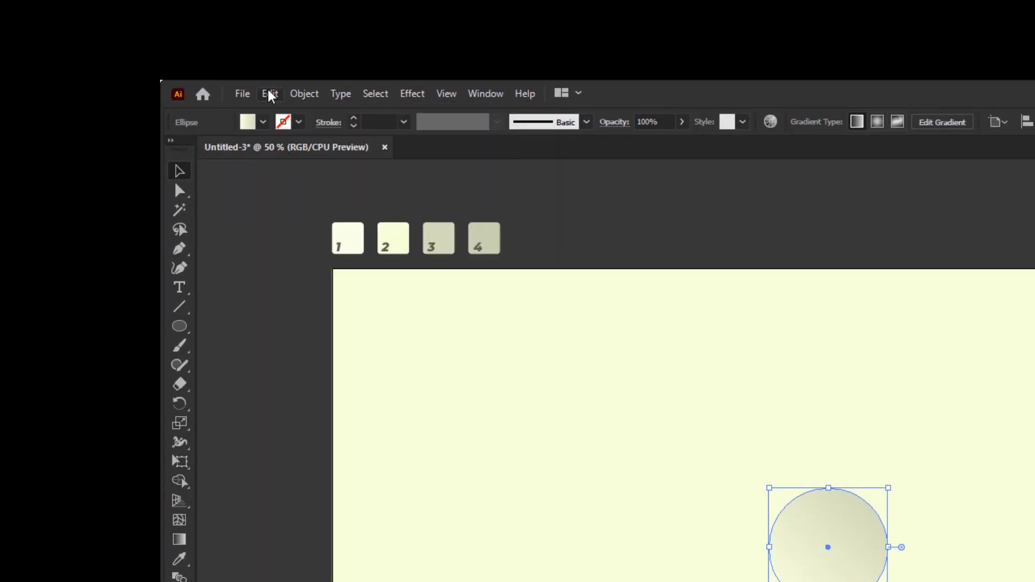
{"action": "left_click", "coordinate": [269, 93]}
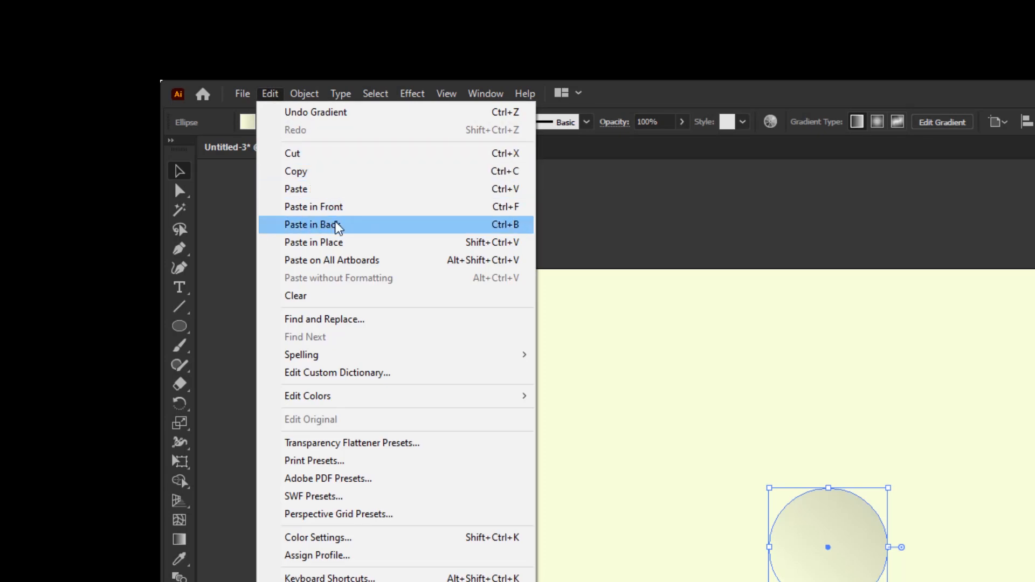
{"action": "left_click", "coordinate": [314, 224]}
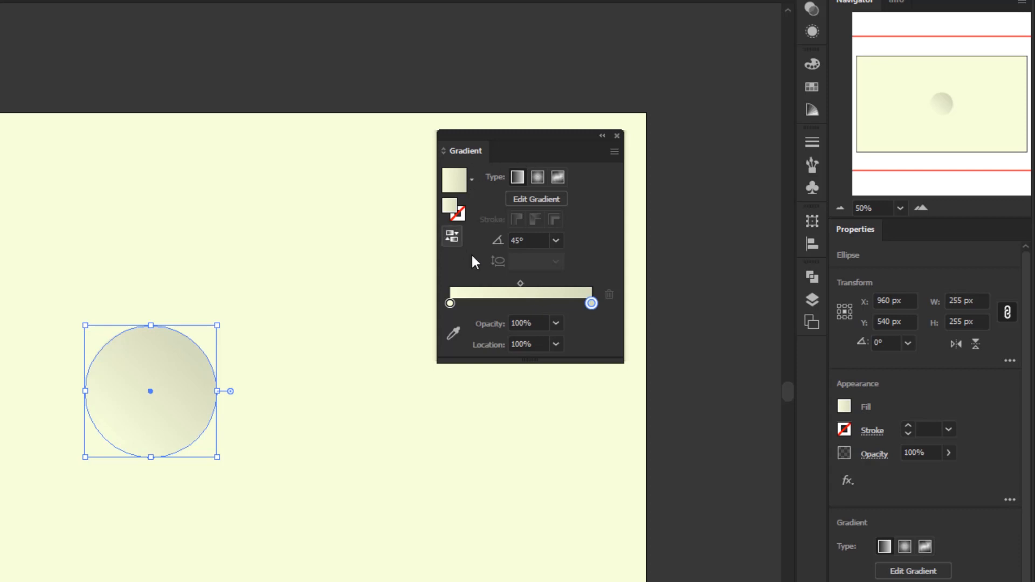
{"action": "mouse_move", "coordinate": [452, 237]}
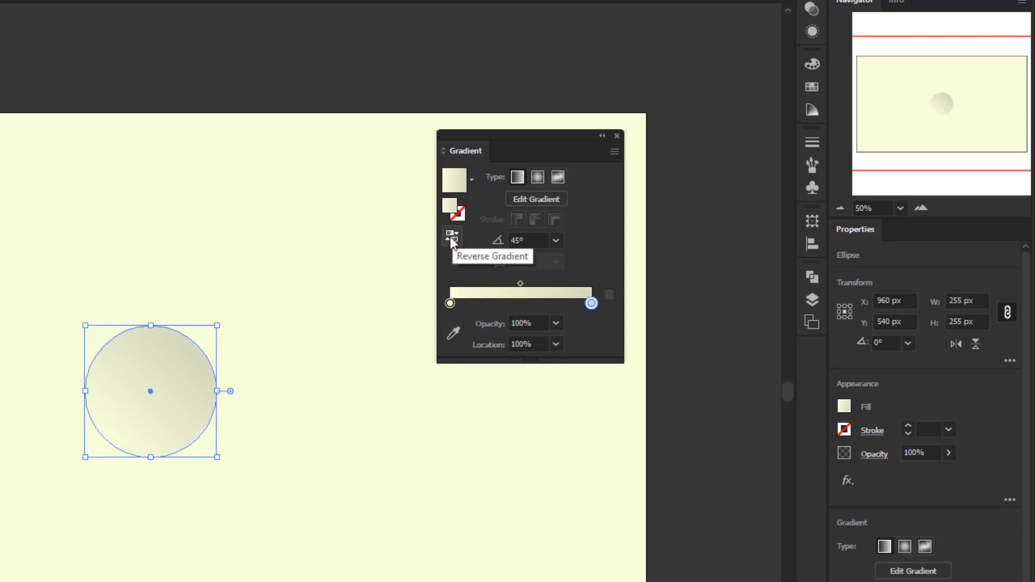
{"action": "left_click", "coordinate": [452, 240]}
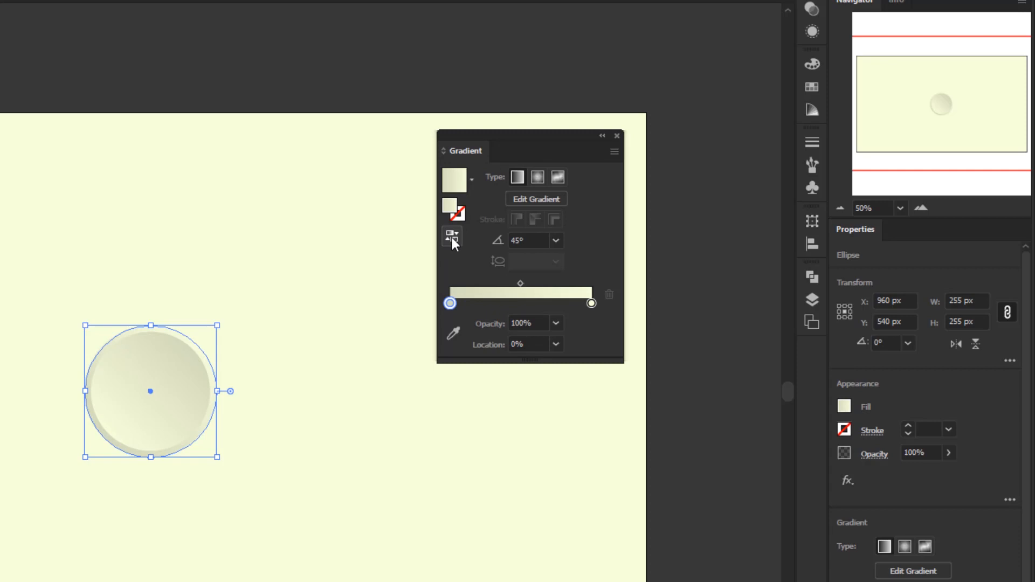
{"action": "left_click", "coordinate": [591, 303]}
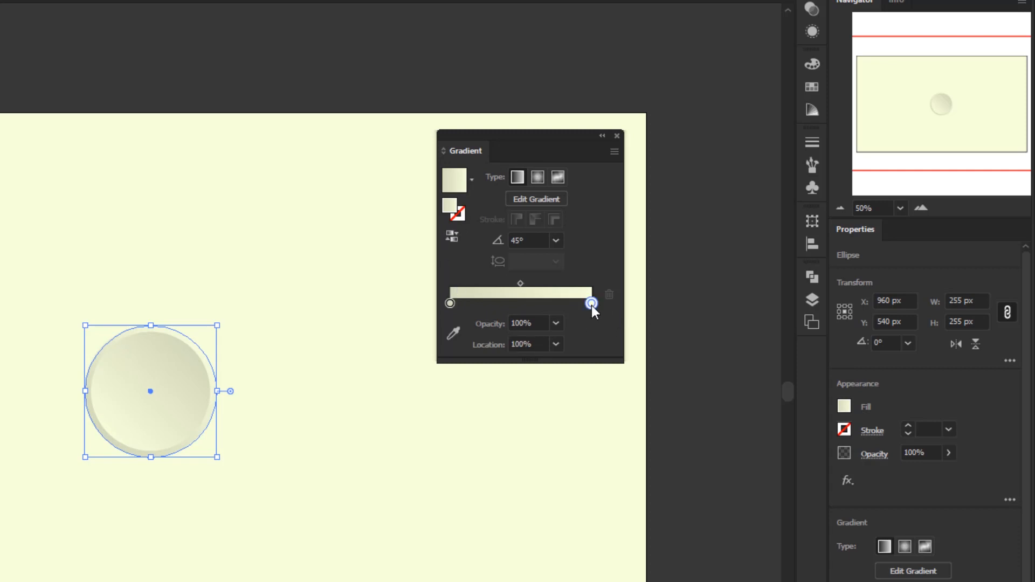
{"action": "mouse_move", "coordinate": [533, 317]}
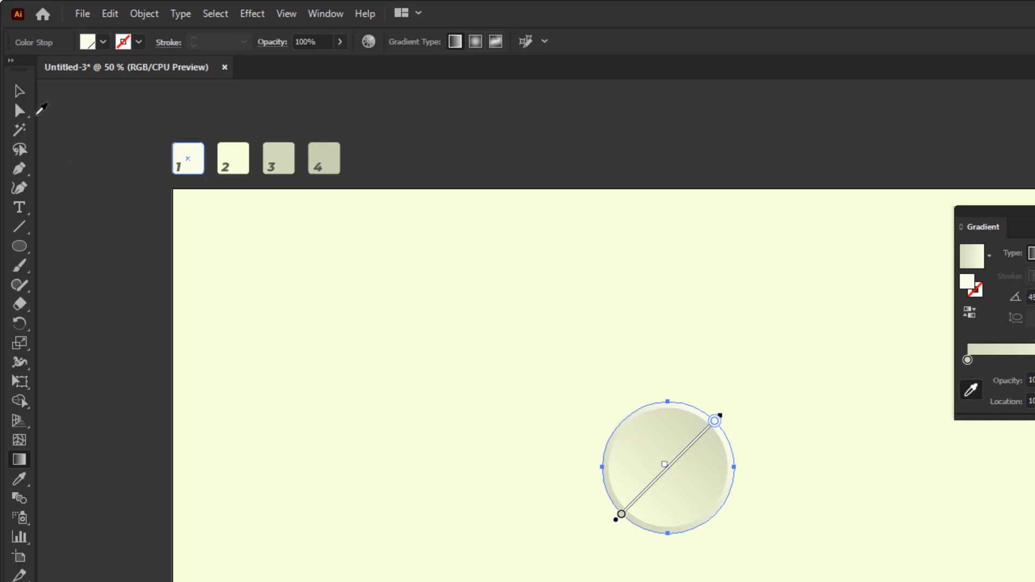
Add 400 px and 600 px circles centred behind the button in soft background colours.
{"action": "left_click", "coordinate": [109, 13]}
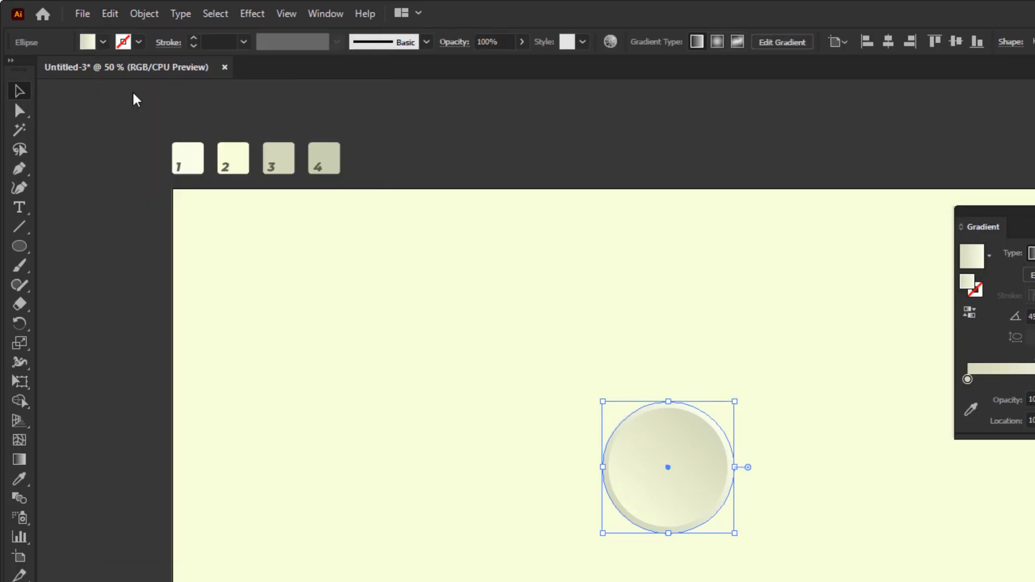
{"action": "left_click", "coordinate": [110, 13]}
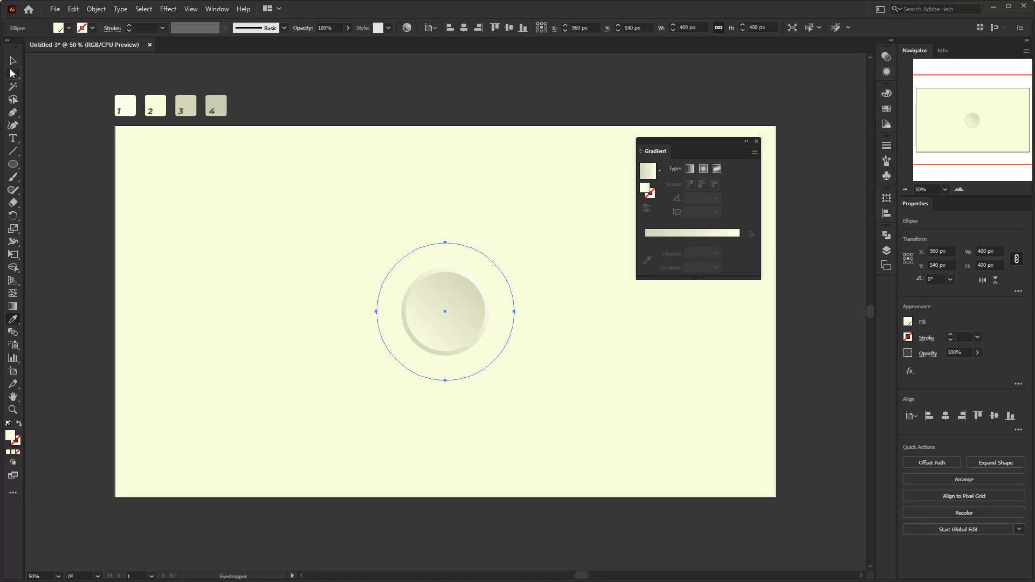
{"action": "left_click", "coordinate": [73, 9]}
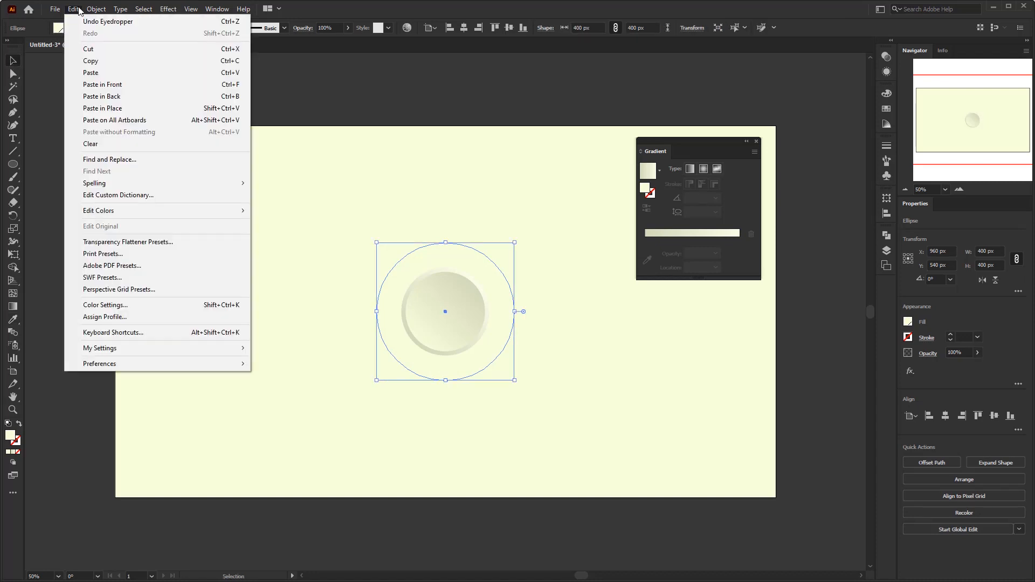
{"action": "mouse_move", "coordinate": [108, 21]}
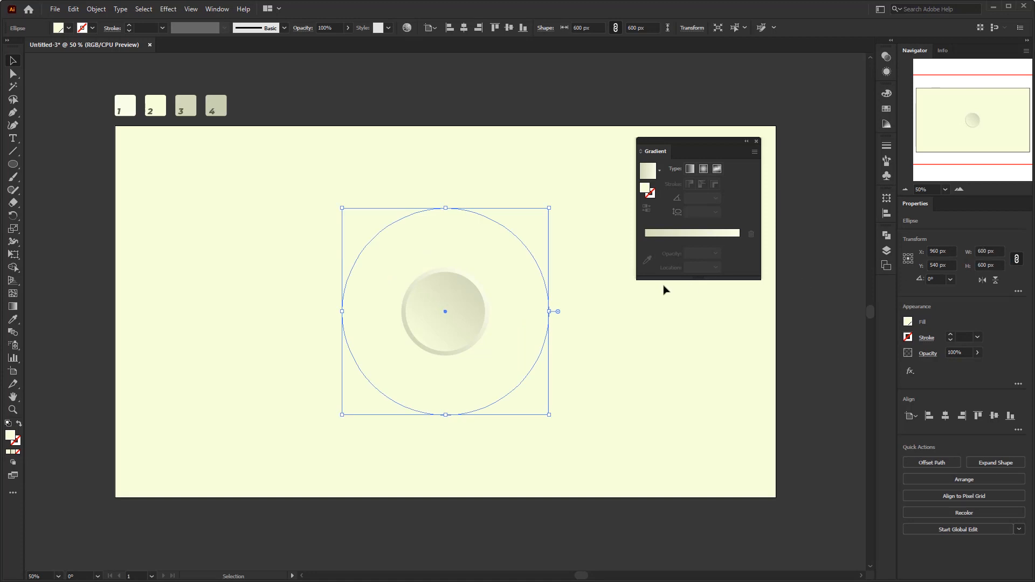
{"action": "left_click", "coordinate": [586, 307]}
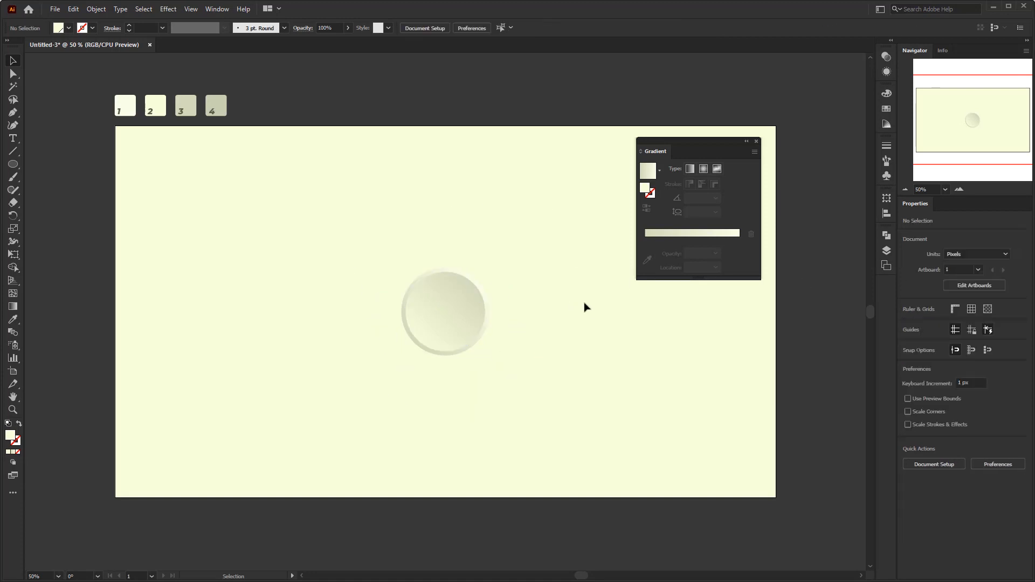
Blend the outer circles using Specified Distance spacing of 1 px.
{"action": "left_click", "coordinate": [757, 141]}
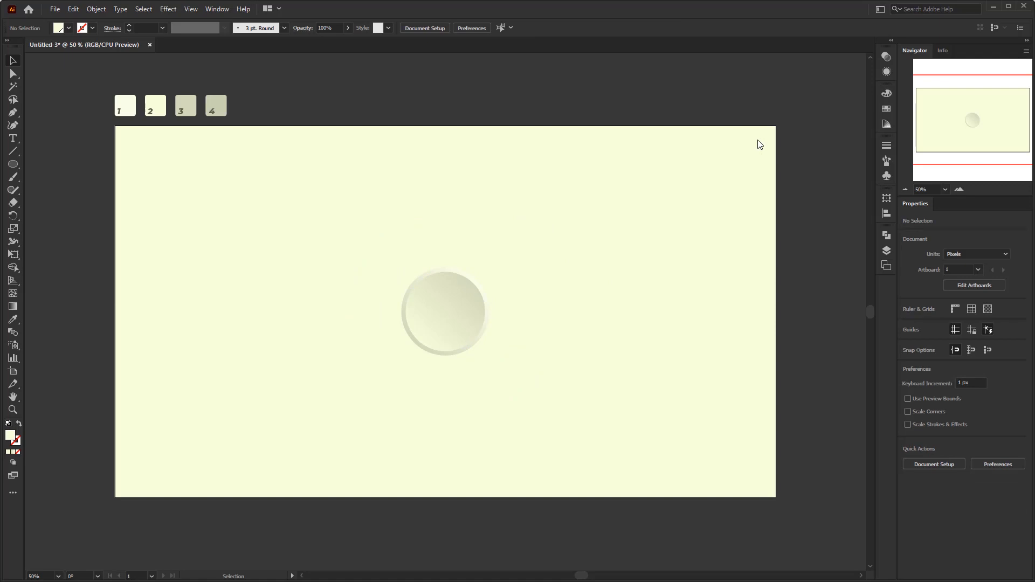
{"action": "mouse_move", "coordinate": [561, 361]}
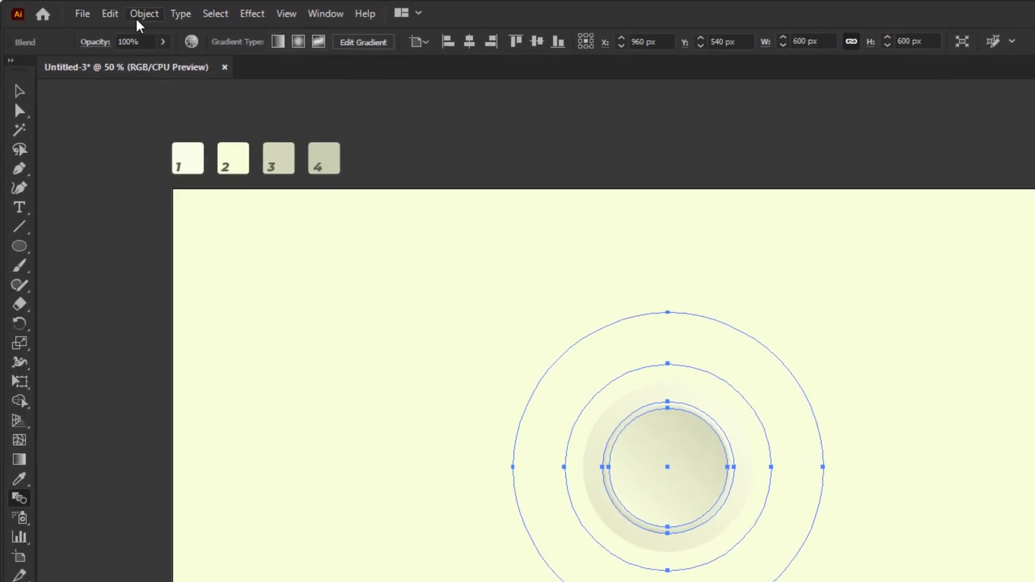
{"action": "left_click", "coordinate": [144, 13]}
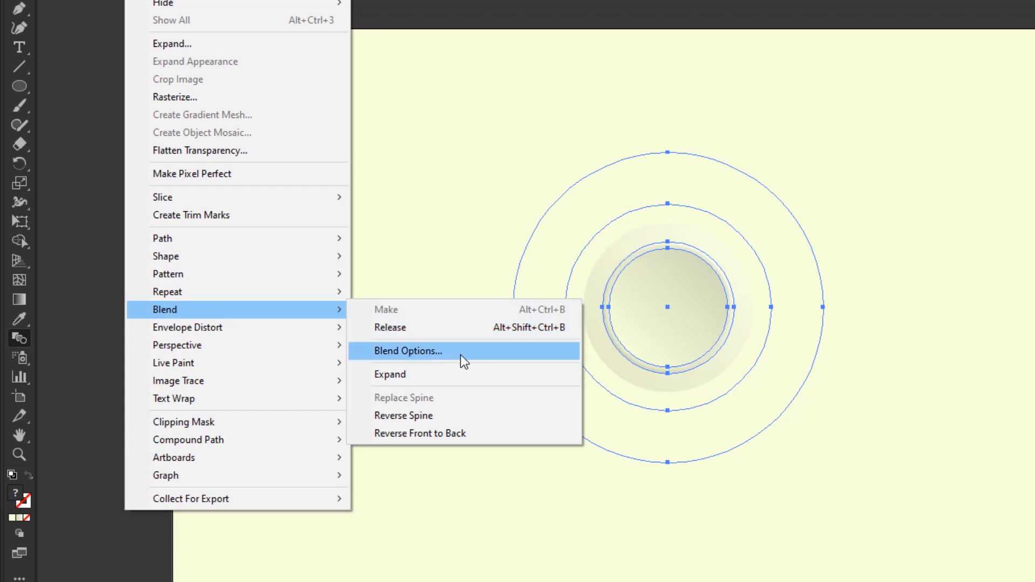
{"action": "left_click", "coordinate": [407, 351]}
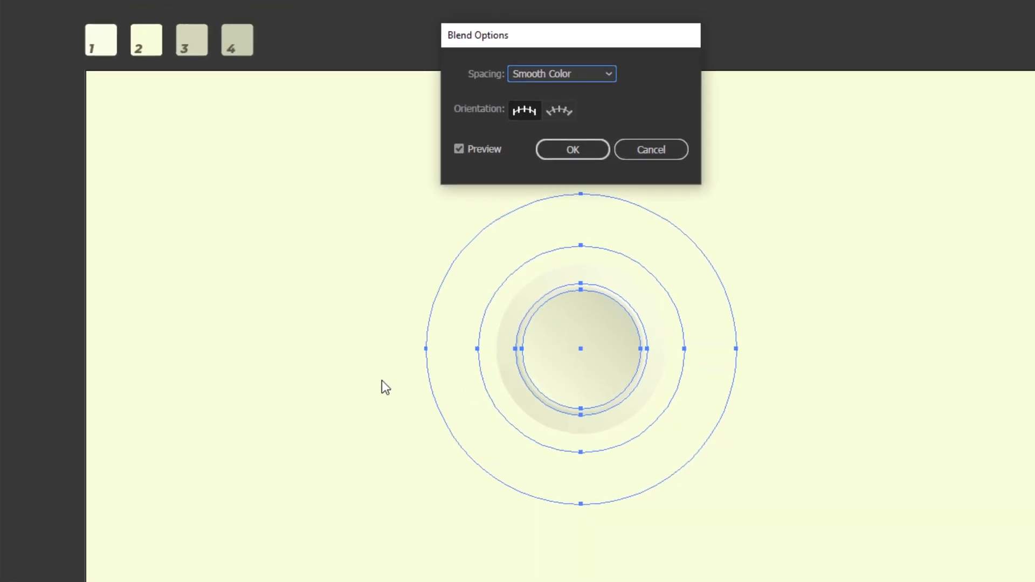
{"action": "left_click", "coordinate": [560, 73]}
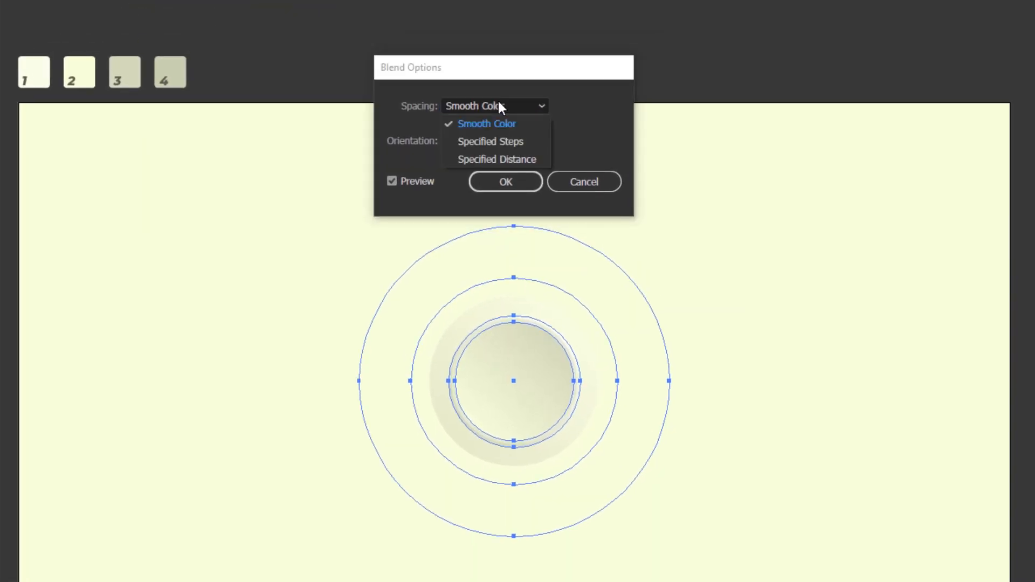
{"action": "left_click", "coordinate": [497, 159]}
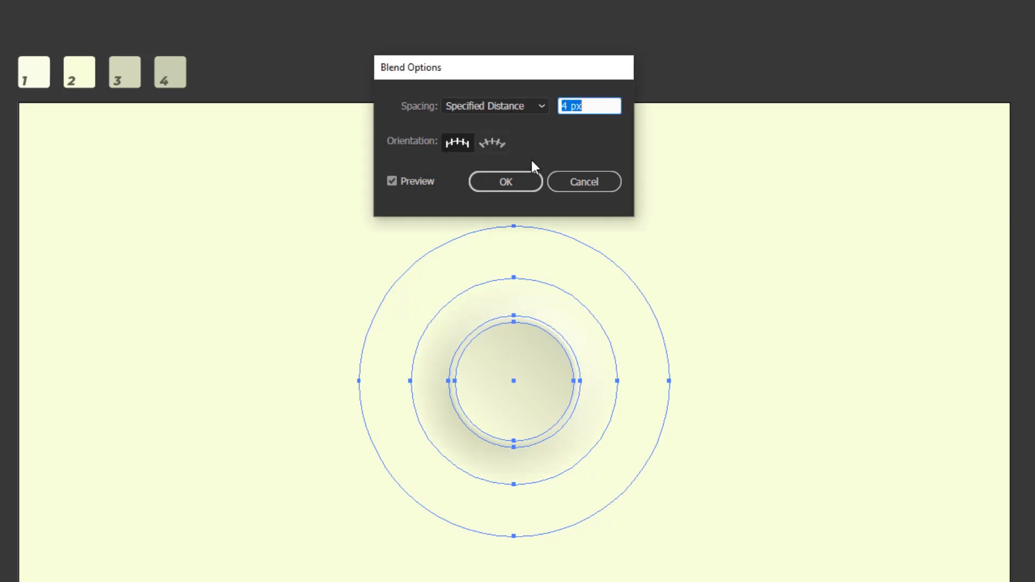
{"action": "mouse_move", "coordinate": [594, 103]}
{"action": "type", "text": "1"}
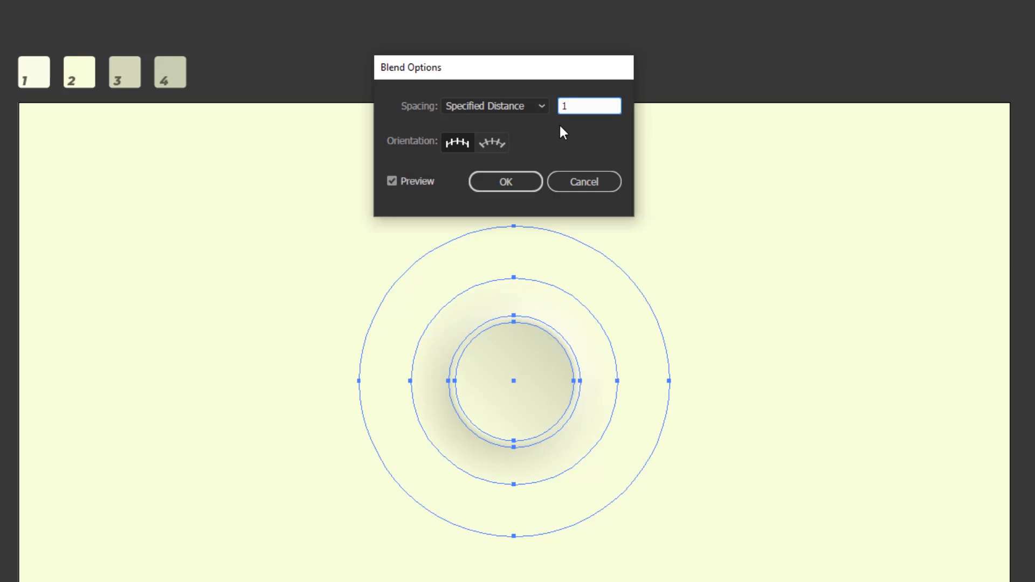
{"action": "left_click", "coordinate": [504, 182]}
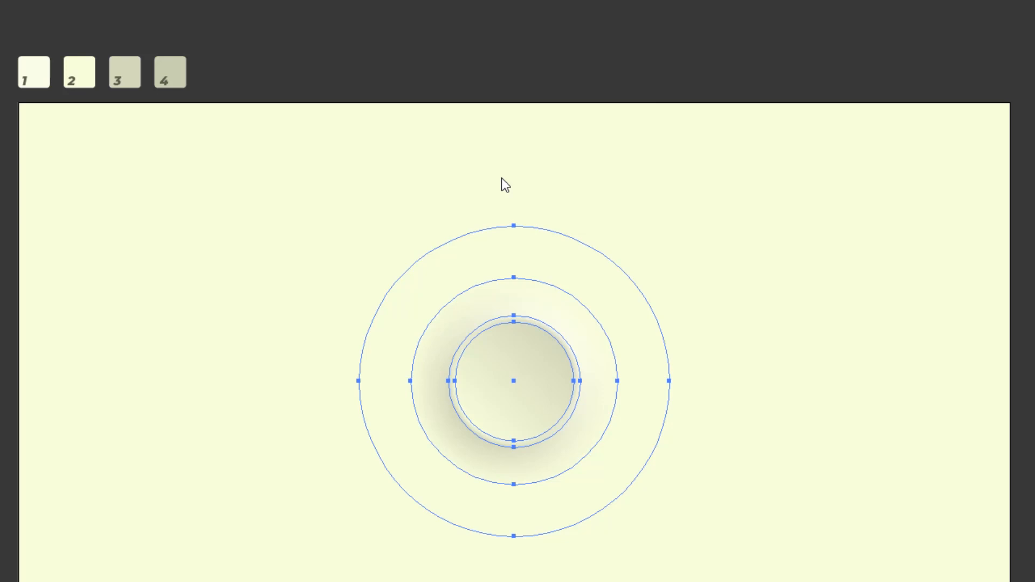
{"action": "left_click", "coordinate": [505, 185]}
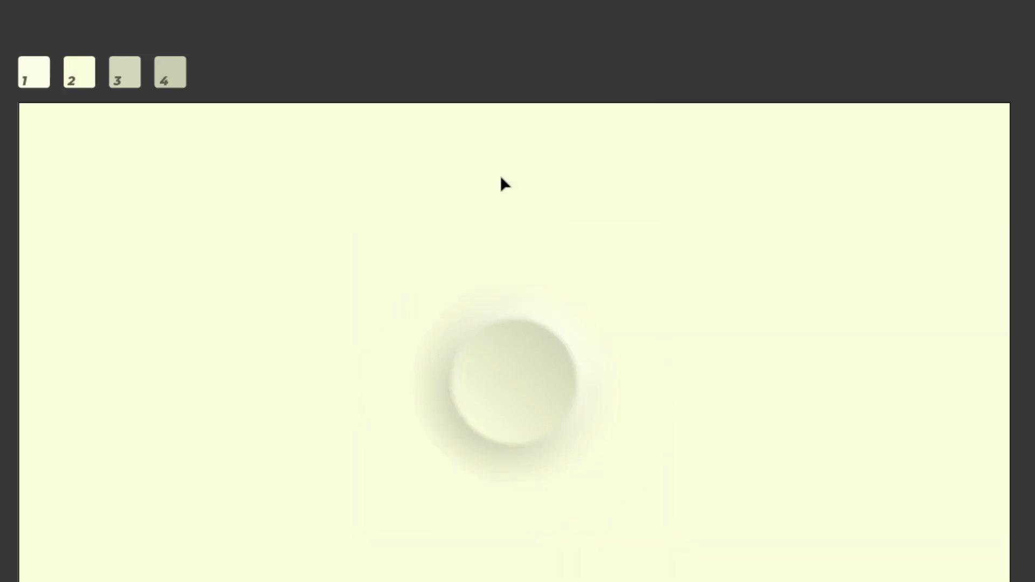
Draw a rounded minus bar on the button face and move the button above the artboard.
{"action": "left_click", "coordinate": [12, 163]}
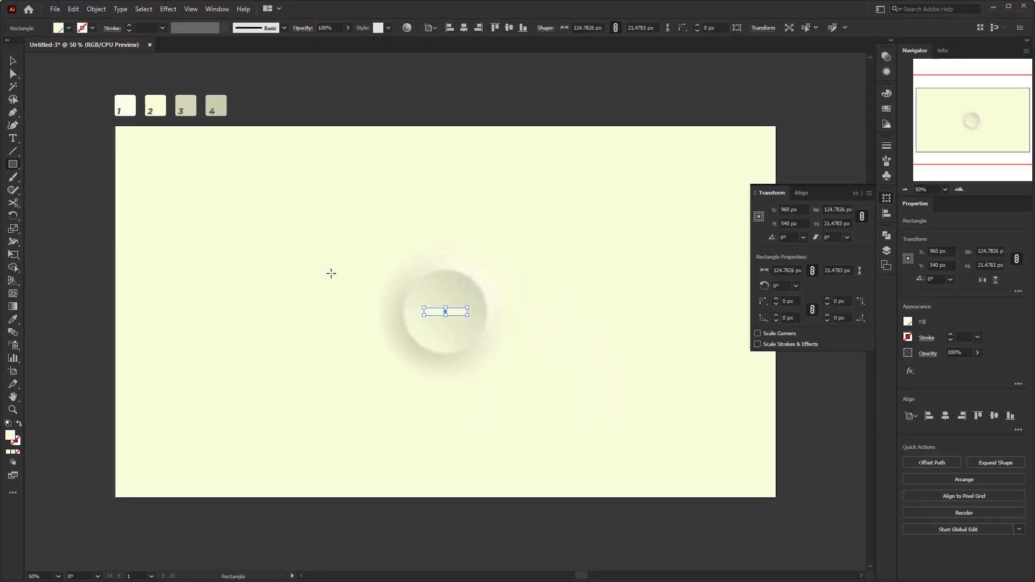
{"action": "left_click", "coordinate": [9, 60]}
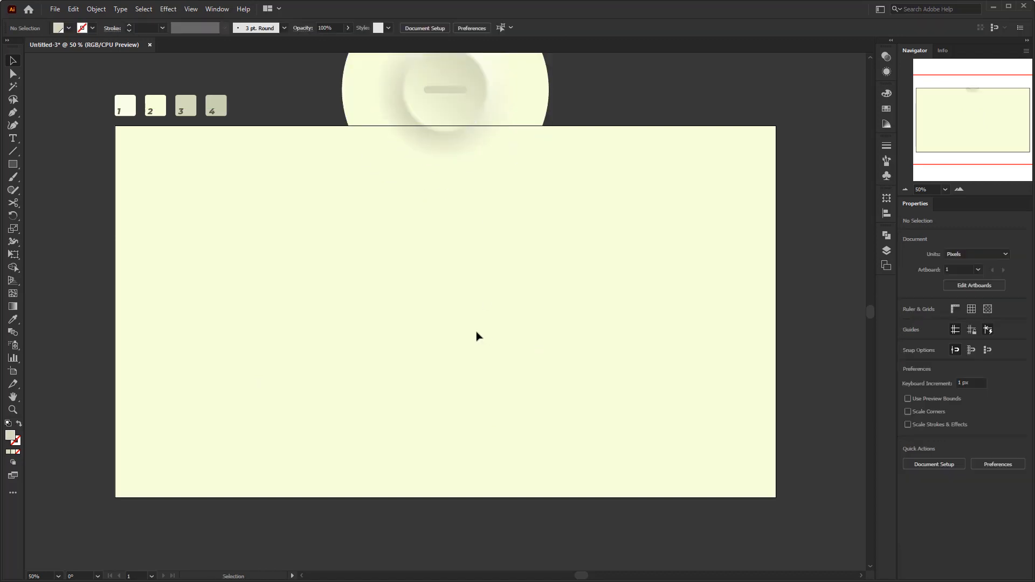
Create a 230 px circle and centre it horizontally and vertically on the artboard.
{"action": "left_click", "coordinate": [12, 163]}
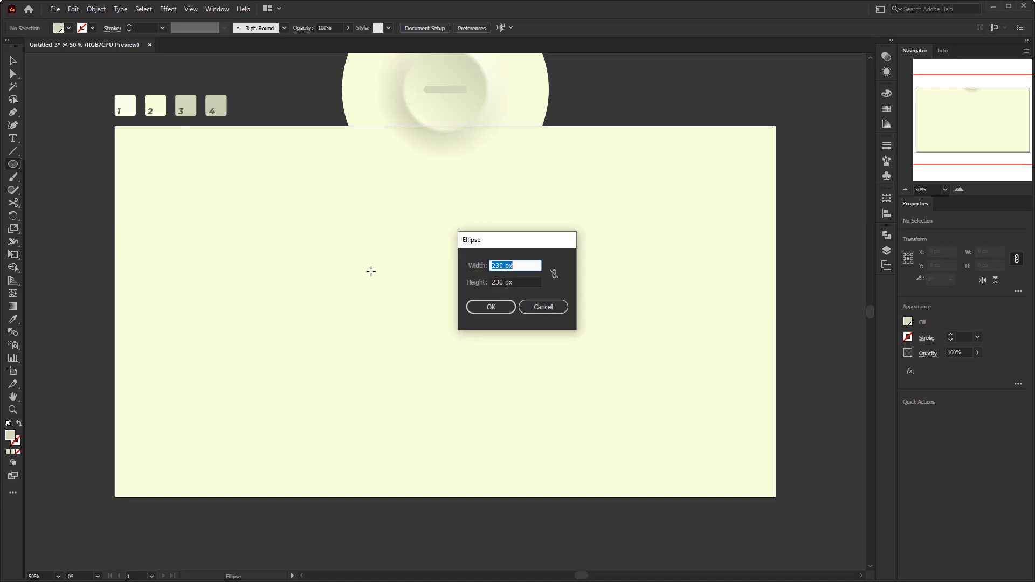
{"action": "left_click", "coordinate": [515, 282]}
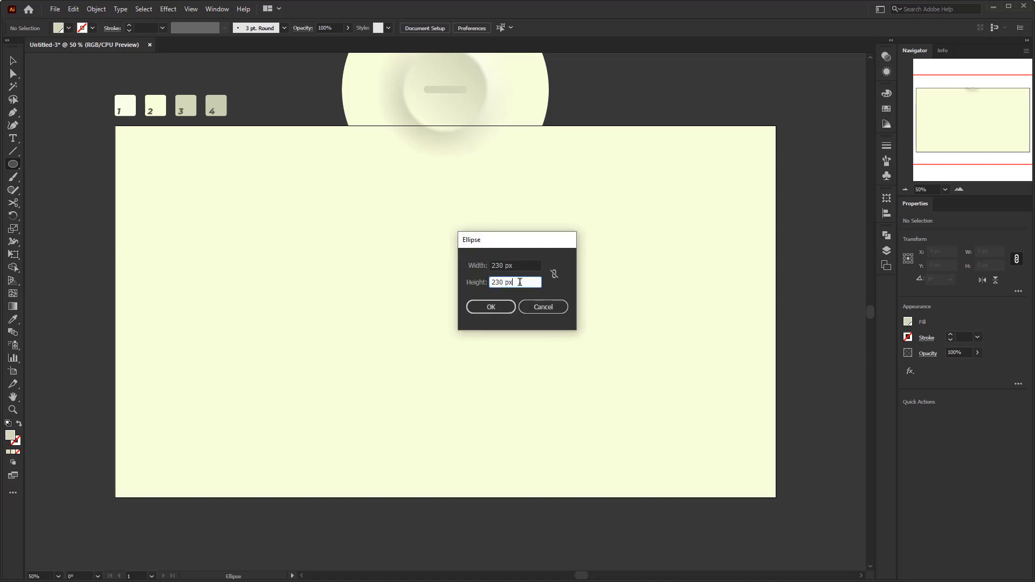
{"action": "left_click", "coordinate": [490, 306]}
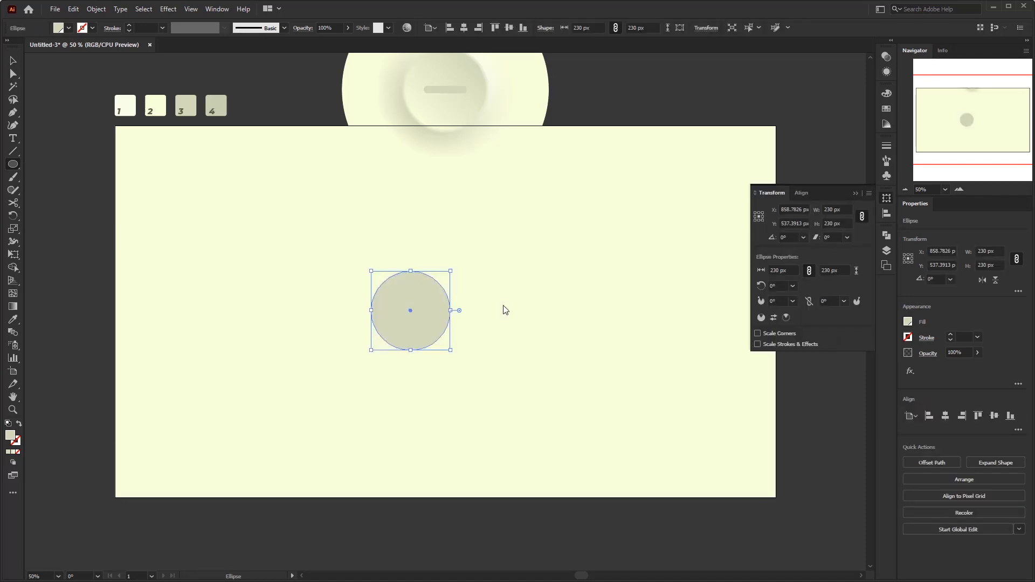
{"action": "left_click", "coordinate": [509, 28]}
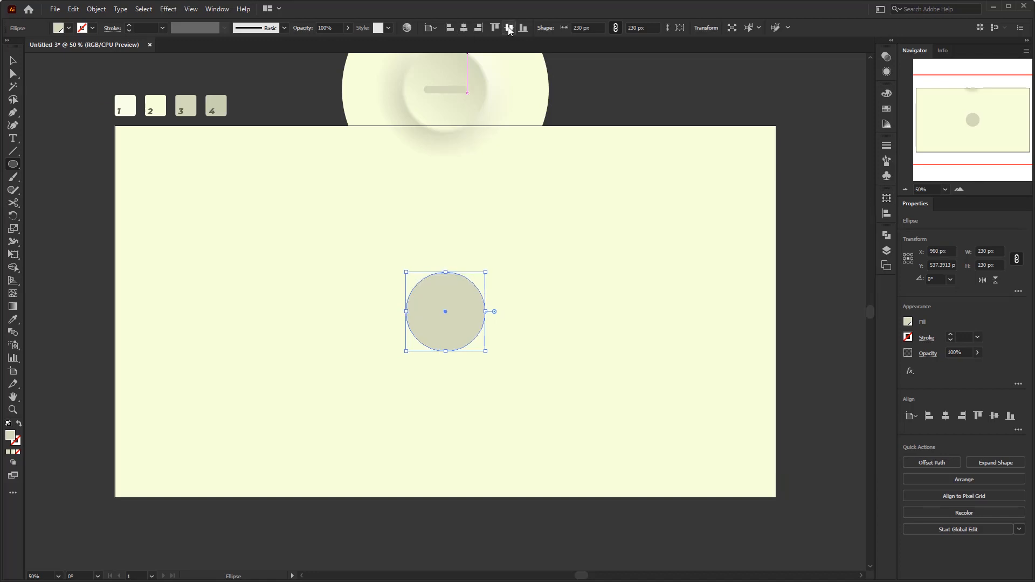
{"action": "left_click", "coordinate": [12, 319]}
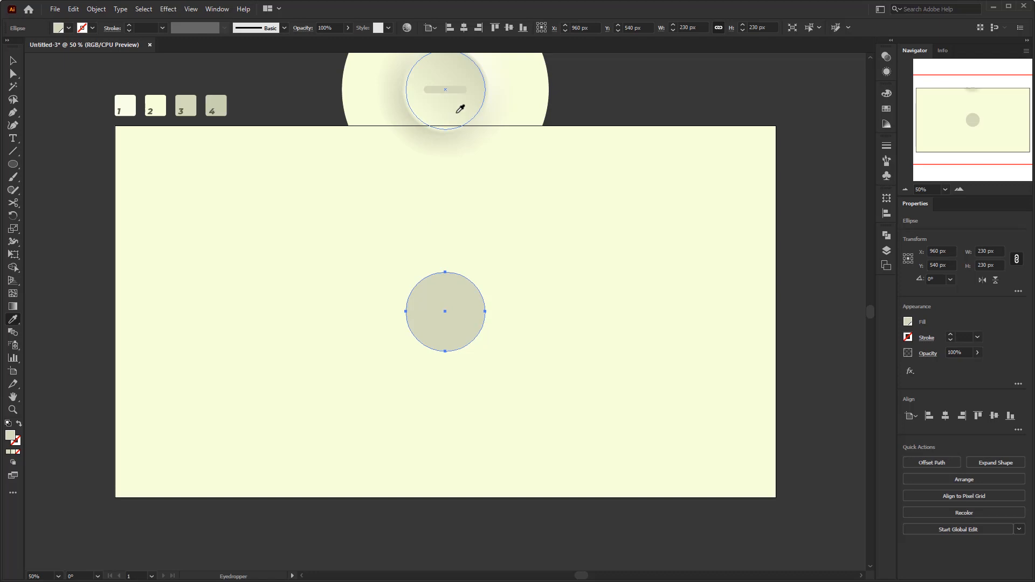
{"action": "mouse_move", "coordinate": [451, 106]}
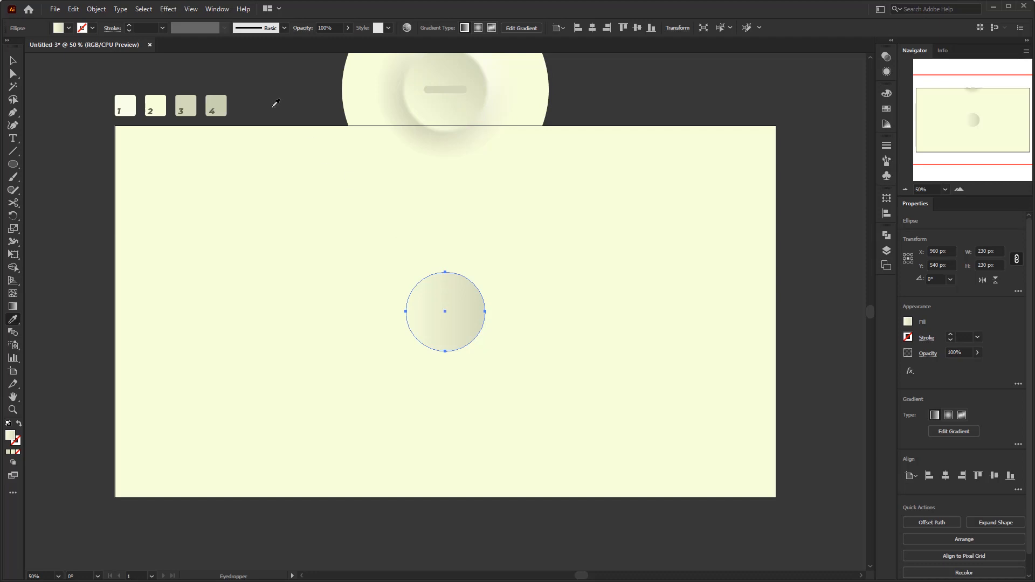
Take the gradient's light stop from swatch 1 and set the angle to -135°.
{"action": "left_click", "coordinate": [216, 8]}
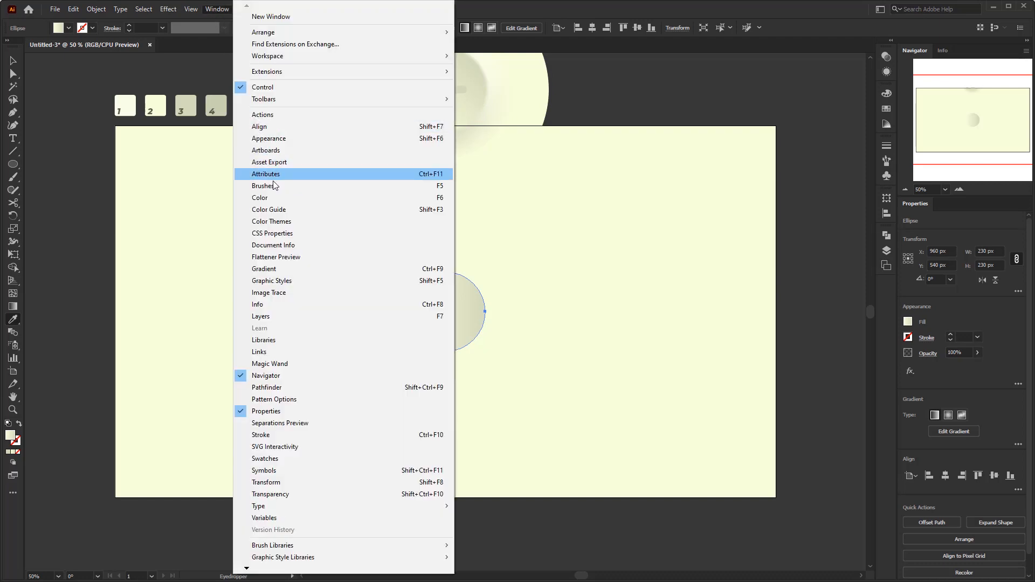
{"action": "left_click", "coordinate": [264, 269]}
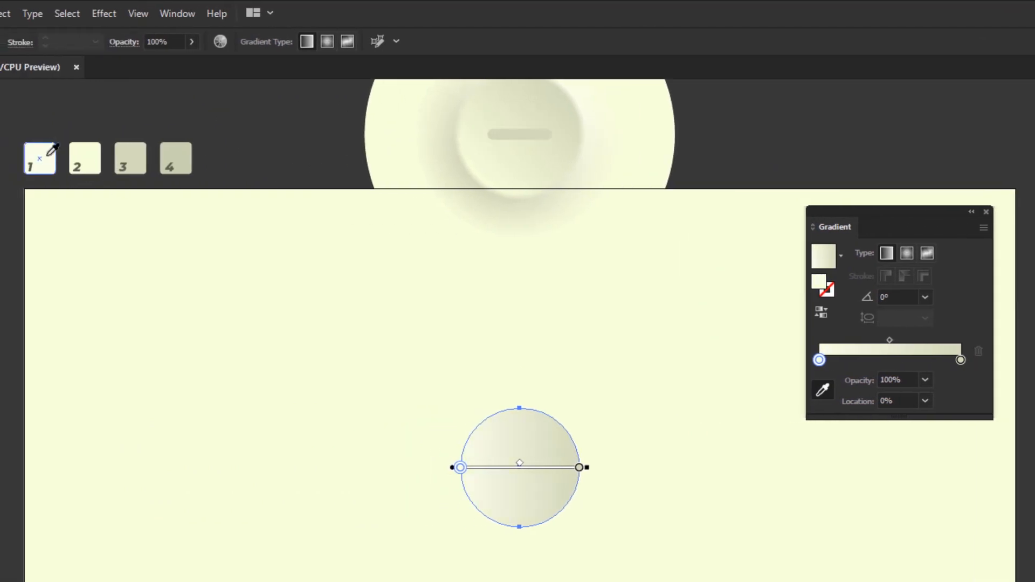
{"action": "mouse_move", "coordinate": [961, 360]}
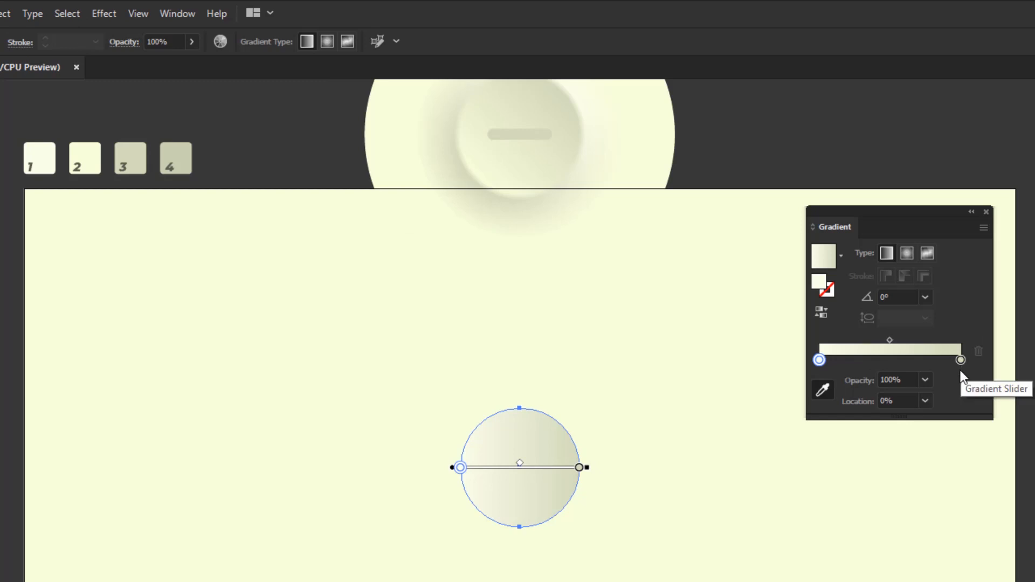
{"action": "mouse_move", "coordinate": [924, 296]}
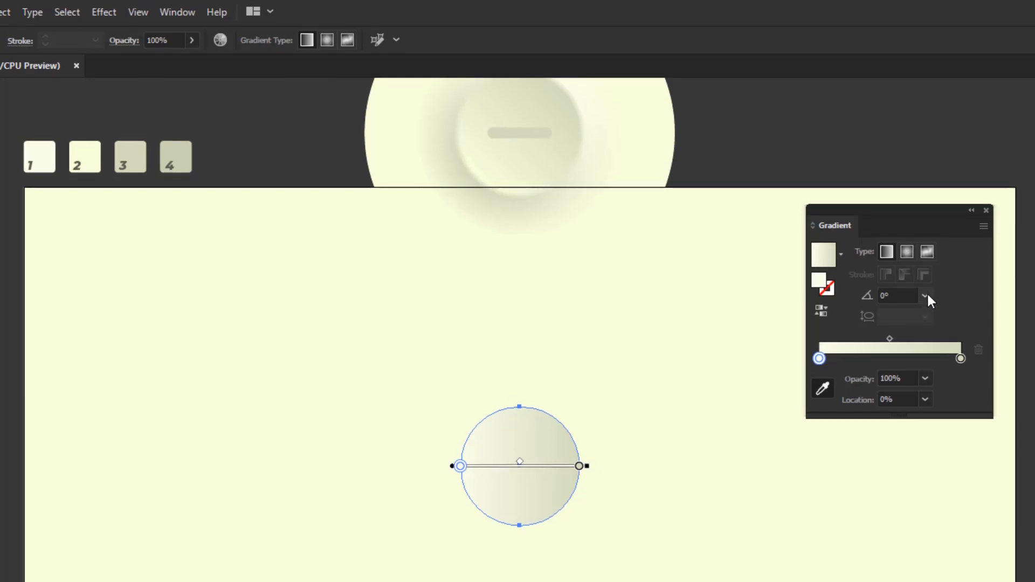
{"action": "left_click", "coordinate": [926, 295]}
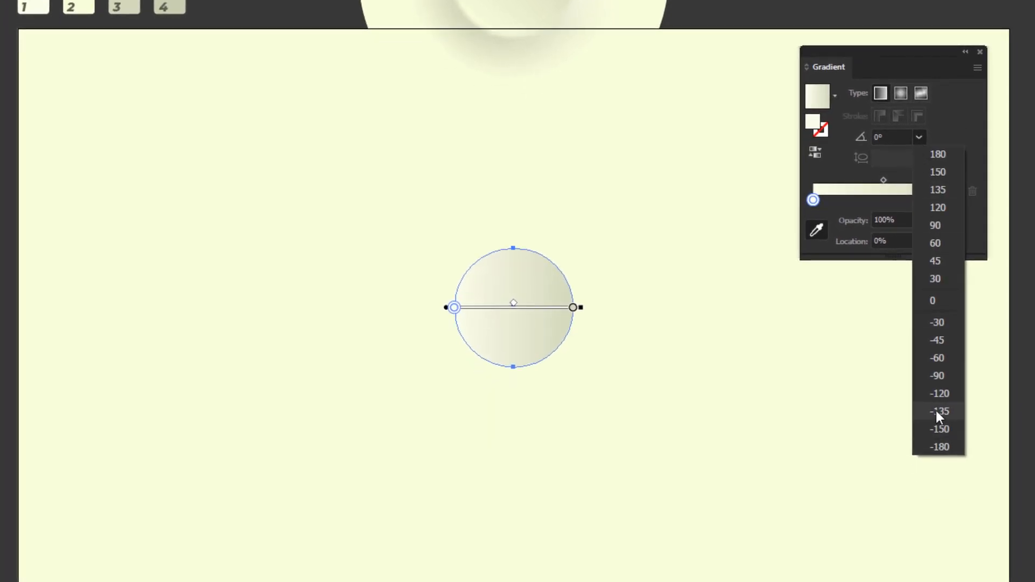
{"action": "mouse_move", "coordinate": [951, 415]}
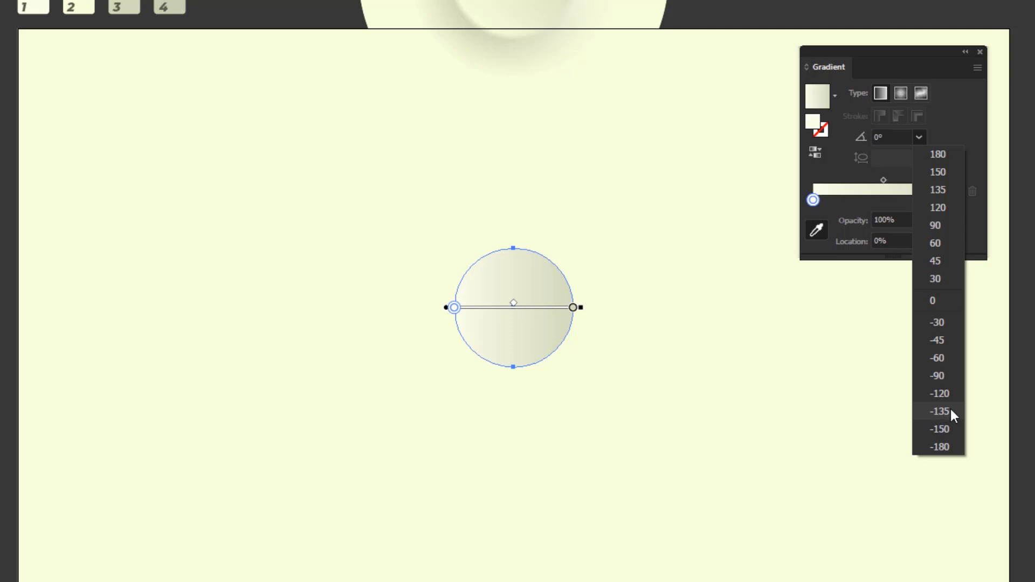
{"action": "left_click", "coordinate": [936, 412]}
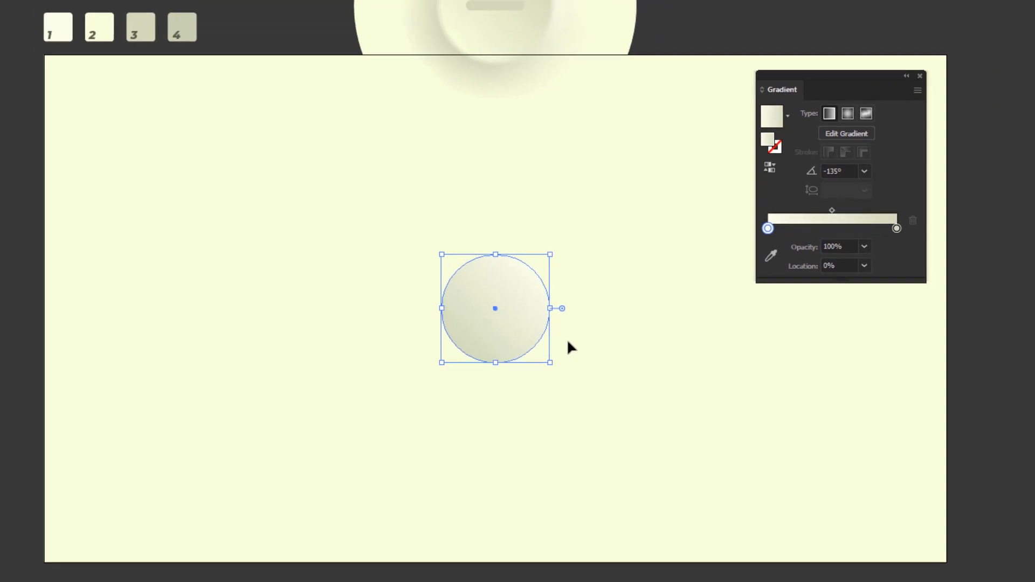
Paste a 270 px circle copy behind the original, recolouring its gradient stops from swatches 1 and 3.
{"action": "left_click", "coordinate": [73, 9]}
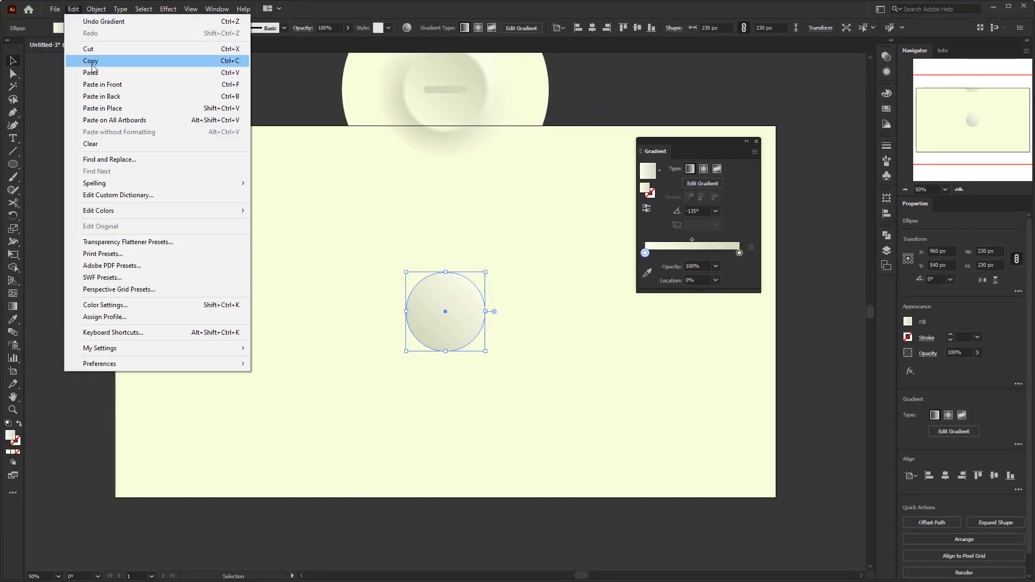
{"action": "mouse_move", "coordinate": [101, 96]}
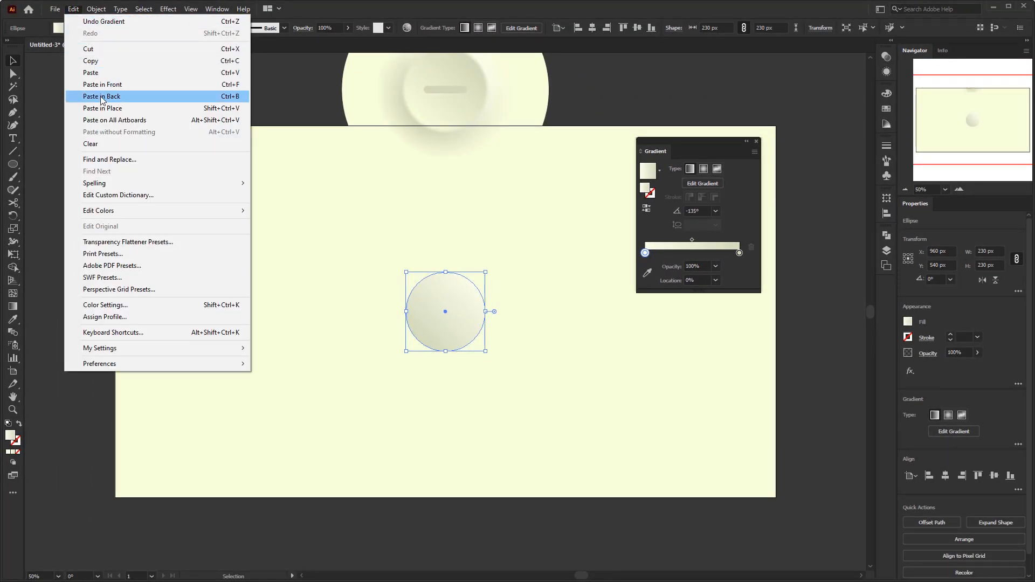
{"action": "left_click", "coordinate": [100, 97]}
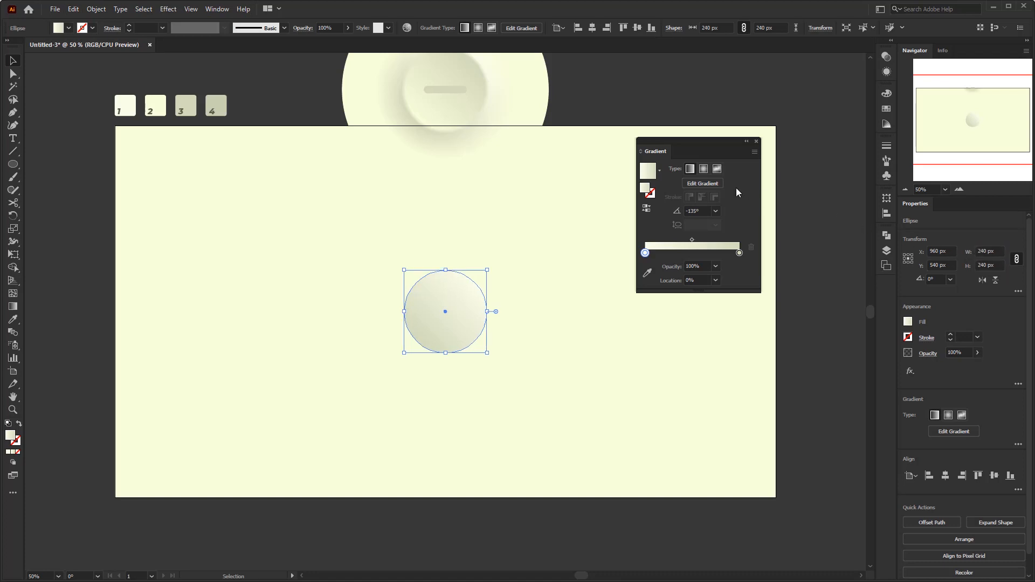
{"action": "mouse_move", "coordinate": [645, 253]}
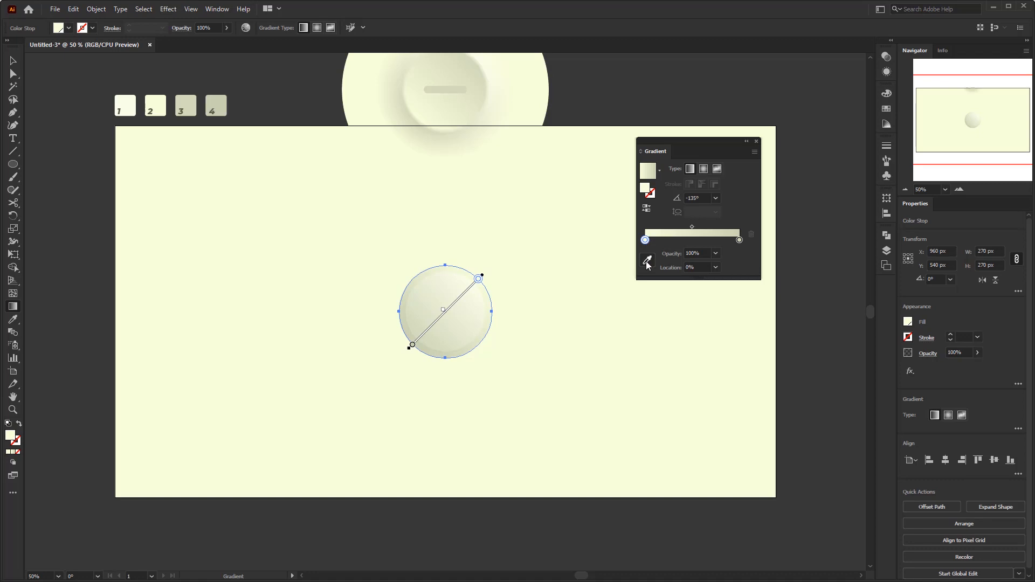
{"action": "left_click", "coordinate": [647, 262]}
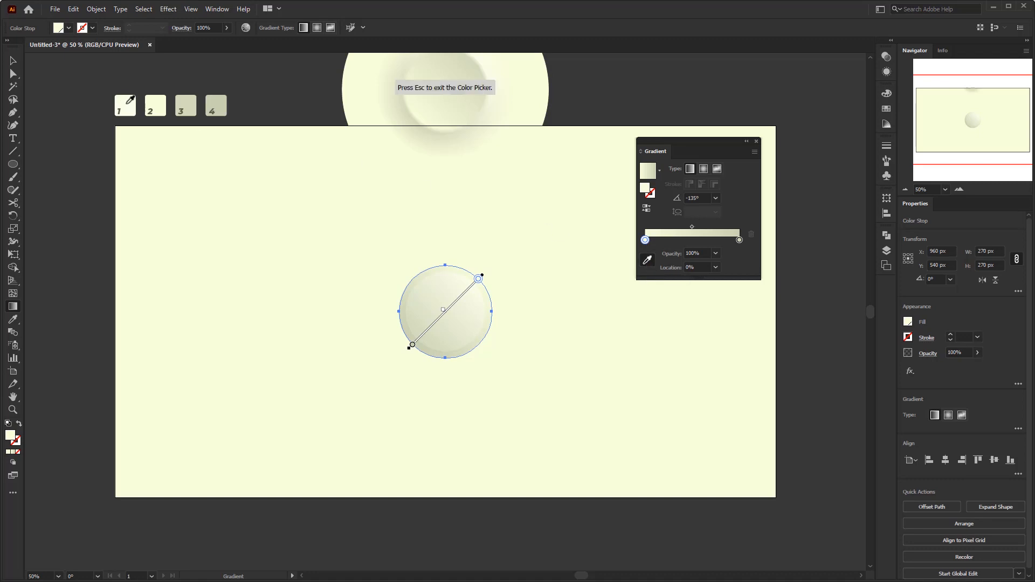
{"action": "left_click", "coordinate": [740, 240]}
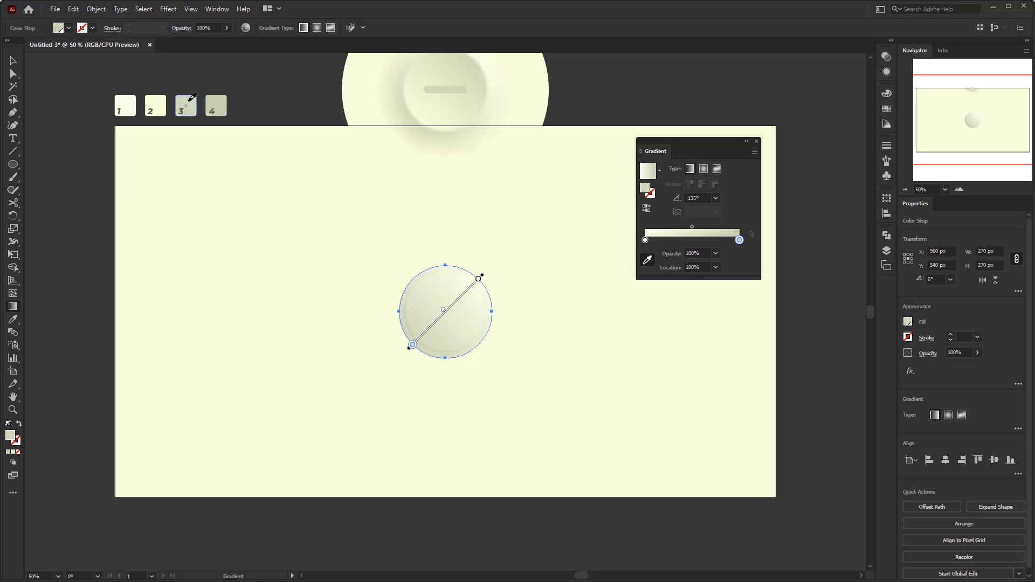
{"action": "left_click", "coordinate": [73, 9]}
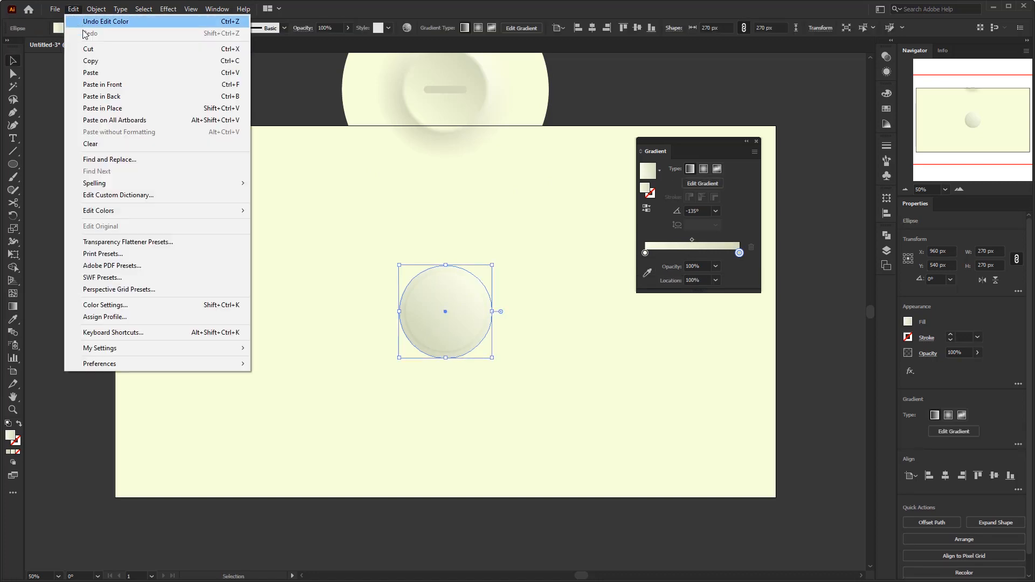
{"action": "mouse_move", "coordinate": [101, 96]}
{"action": "type", "text": "400"}
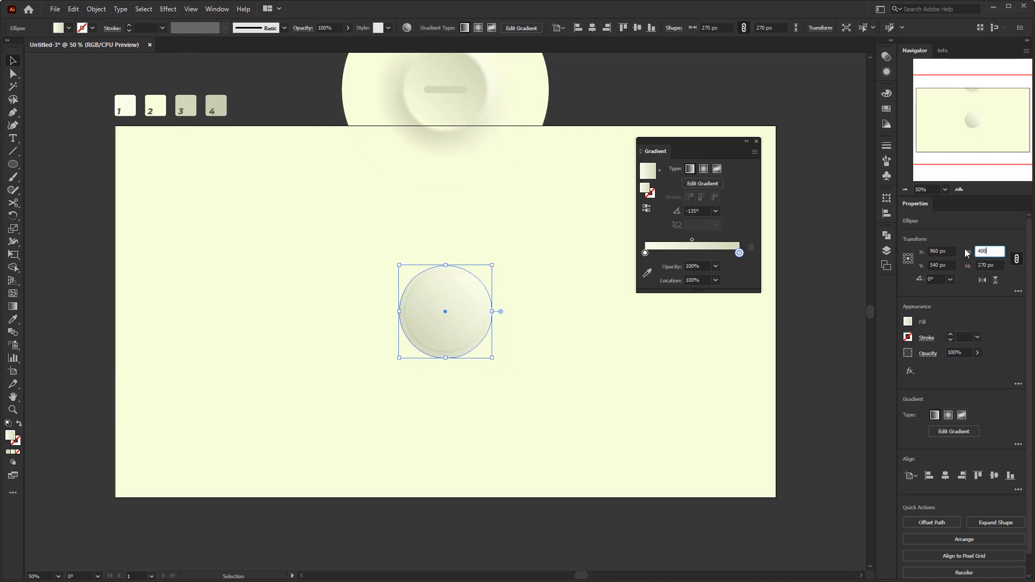
Apply the 400 px size to the pale yellow circle and deselect to preview the button.
{"action": "key", "text": "Return"}
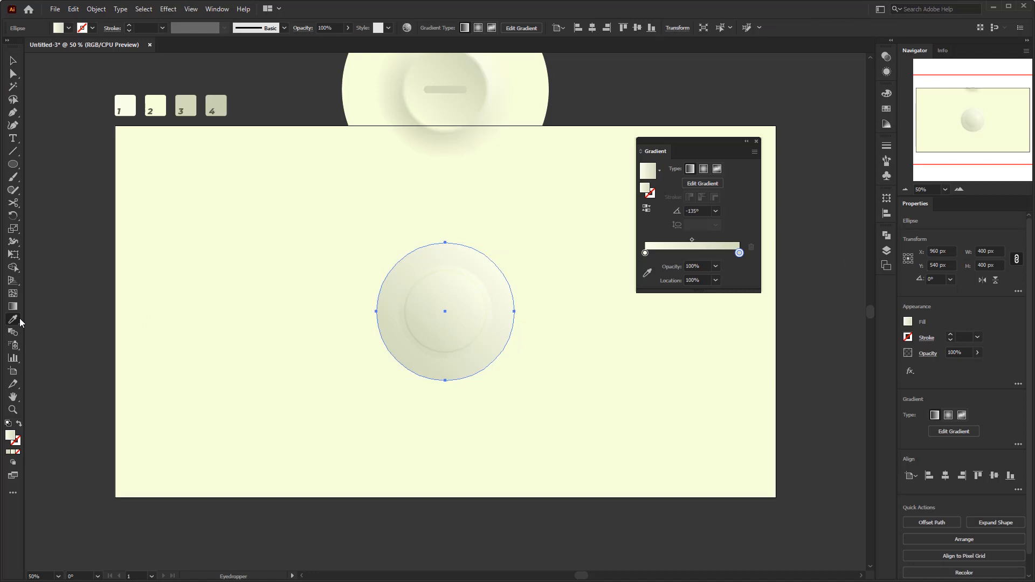
{"action": "mouse_move", "coordinate": [183, 138]}
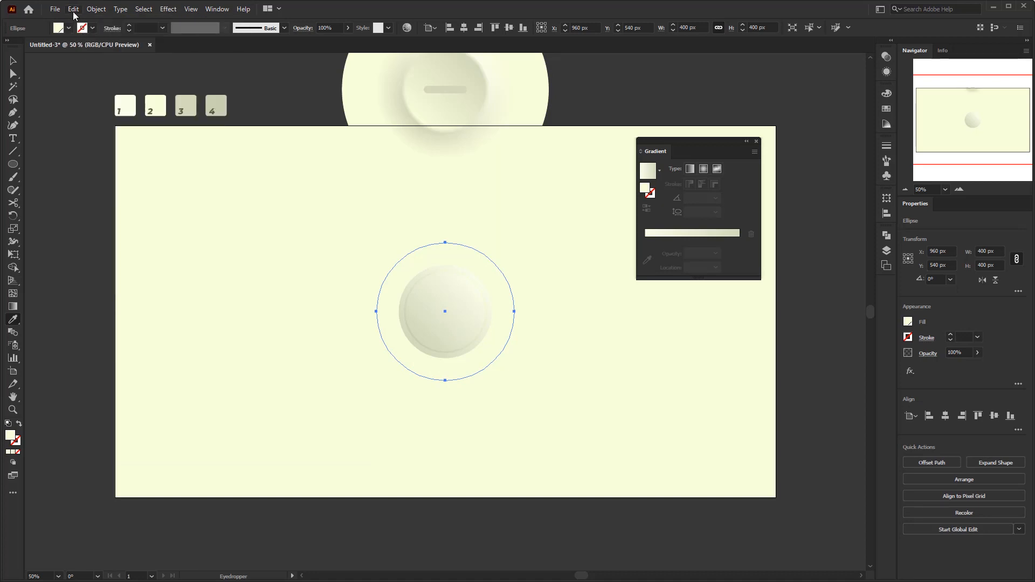
{"action": "mouse_move", "coordinate": [913, 246]}
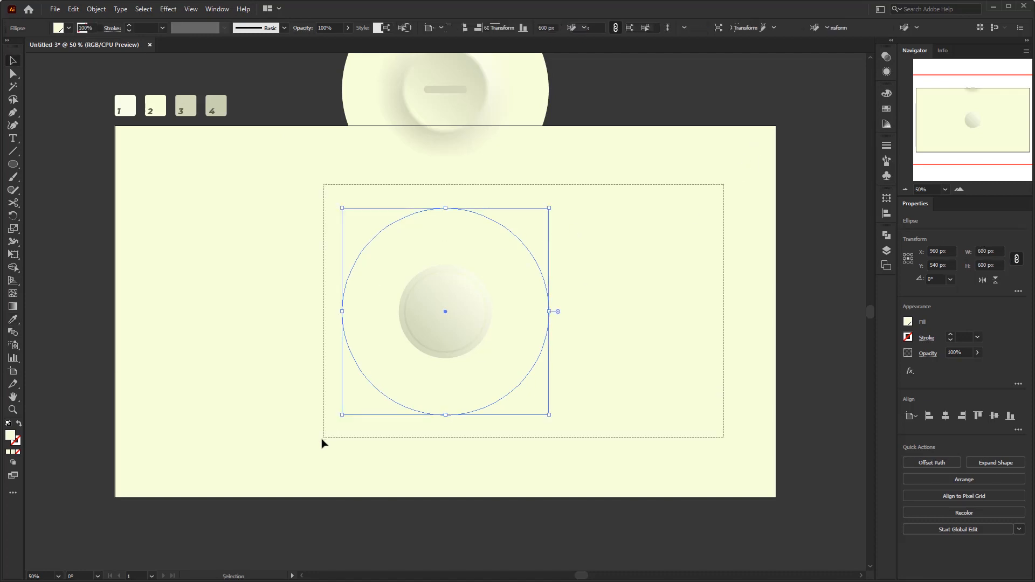
{"action": "left_click", "coordinate": [324, 444]}
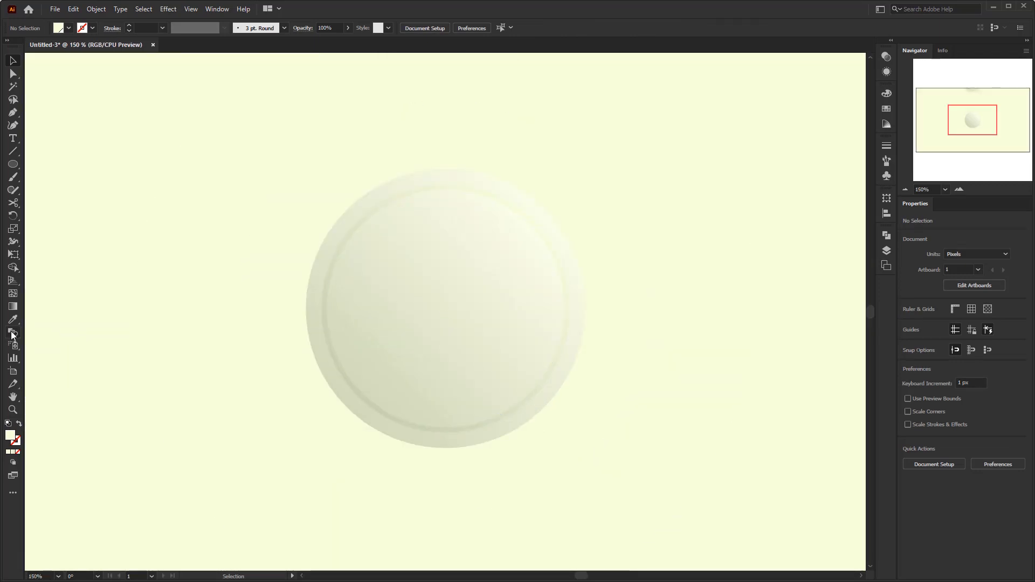
Blend the stacked circles using Specified Distance spacing, then zoom out.
{"action": "left_click", "coordinate": [12, 333]}
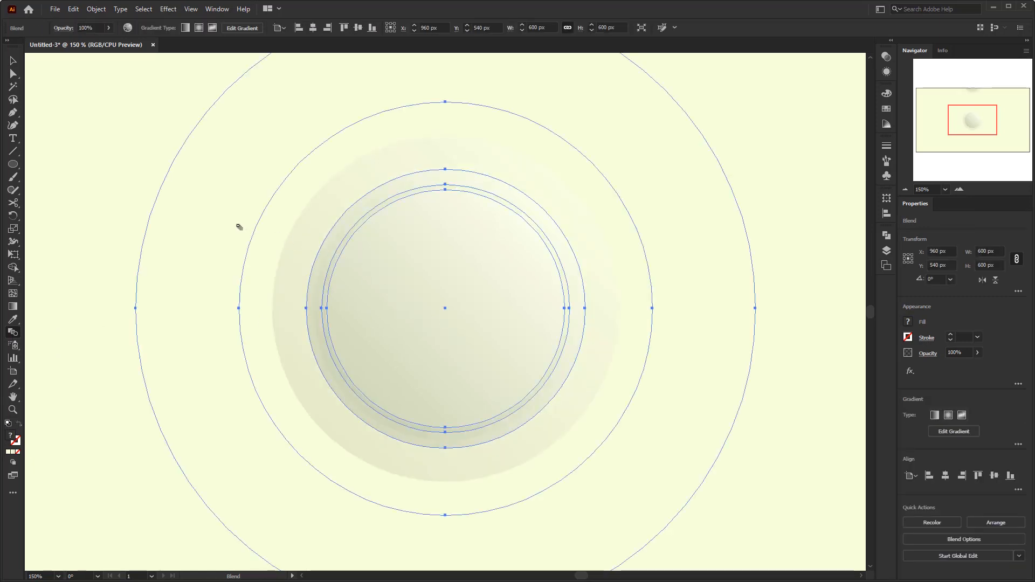
{"action": "left_click", "coordinate": [964, 539]}
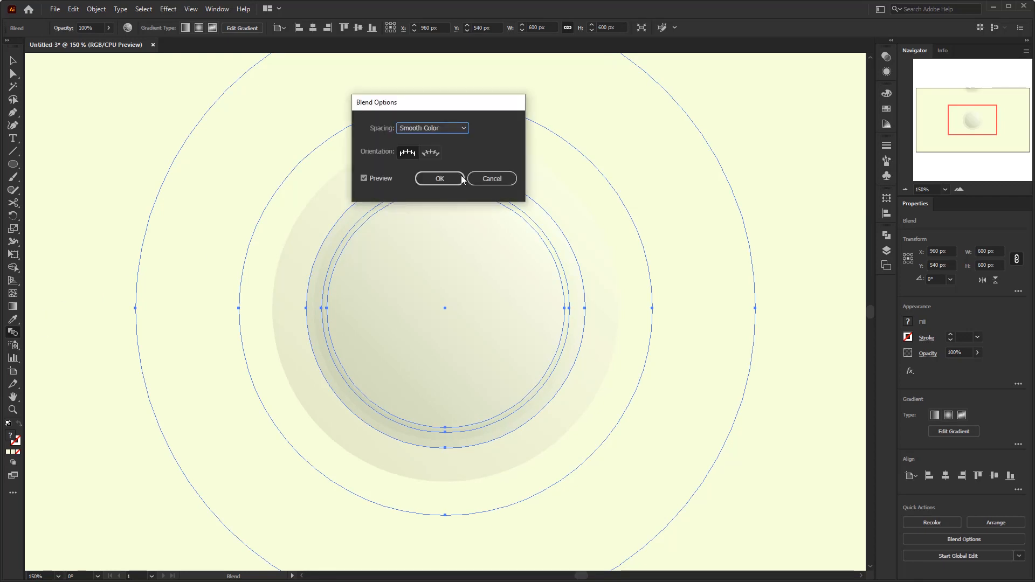
{"action": "left_click", "coordinate": [432, 128]}
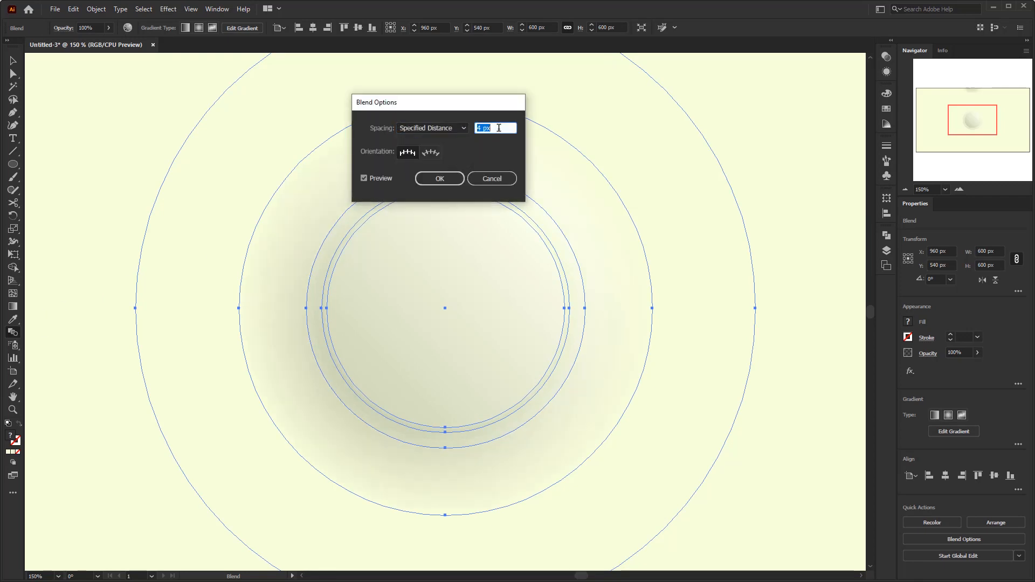
{"action": "left_click", "coordinate": [439, 179]}
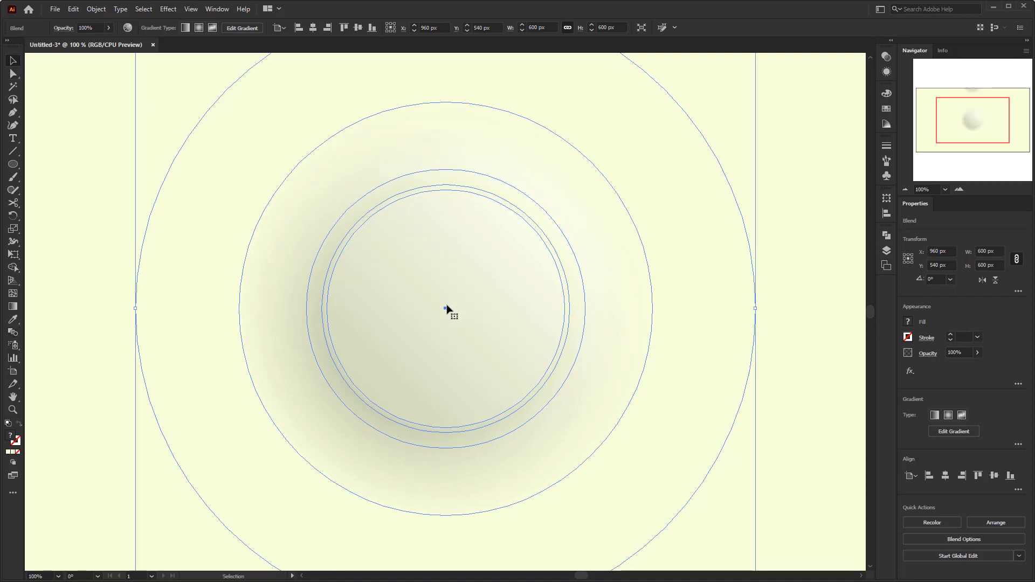
{"action": "key", "text": "ctrl+minus"}
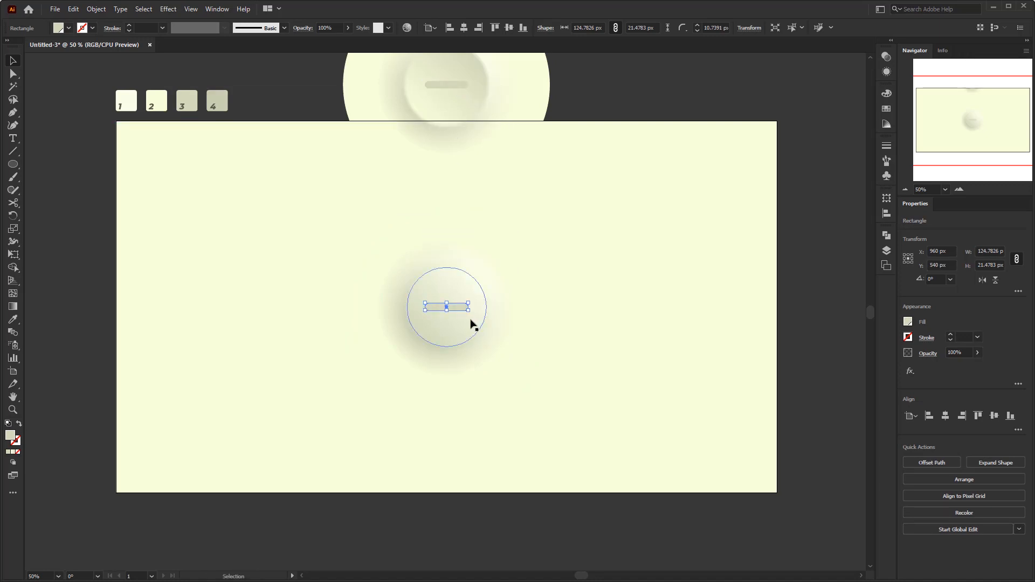
Deselect to check the plus icon, then select the whole plus button group.
{"action": "left_click", "coordinate": [618, 280]}
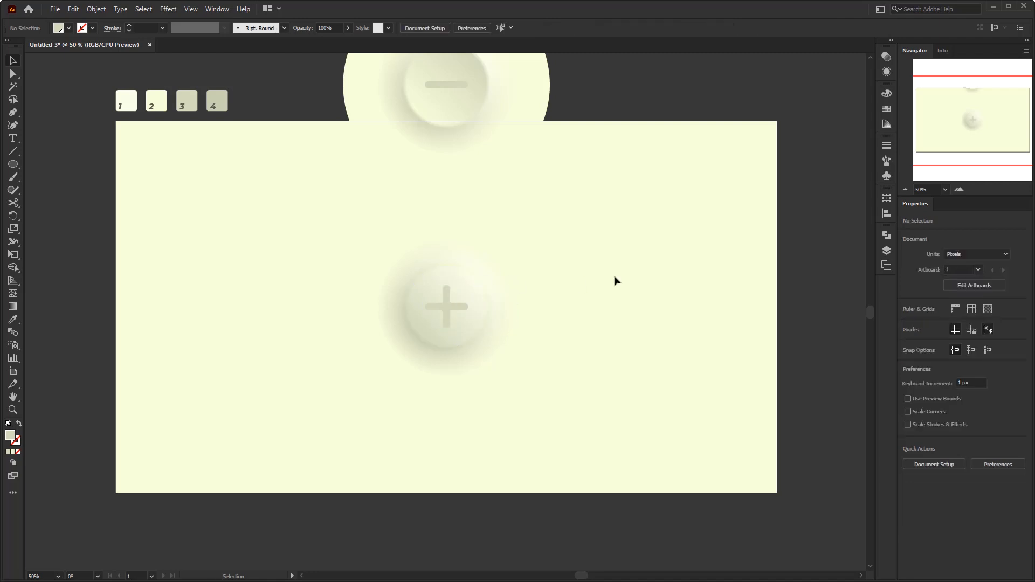
{"action": "left_click", "coordinate": [445, 306]}
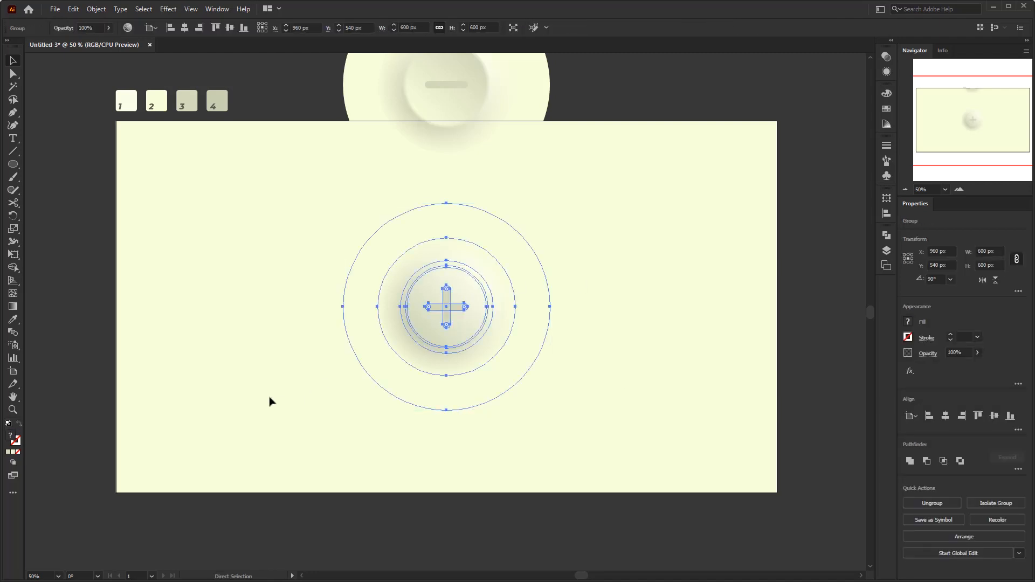